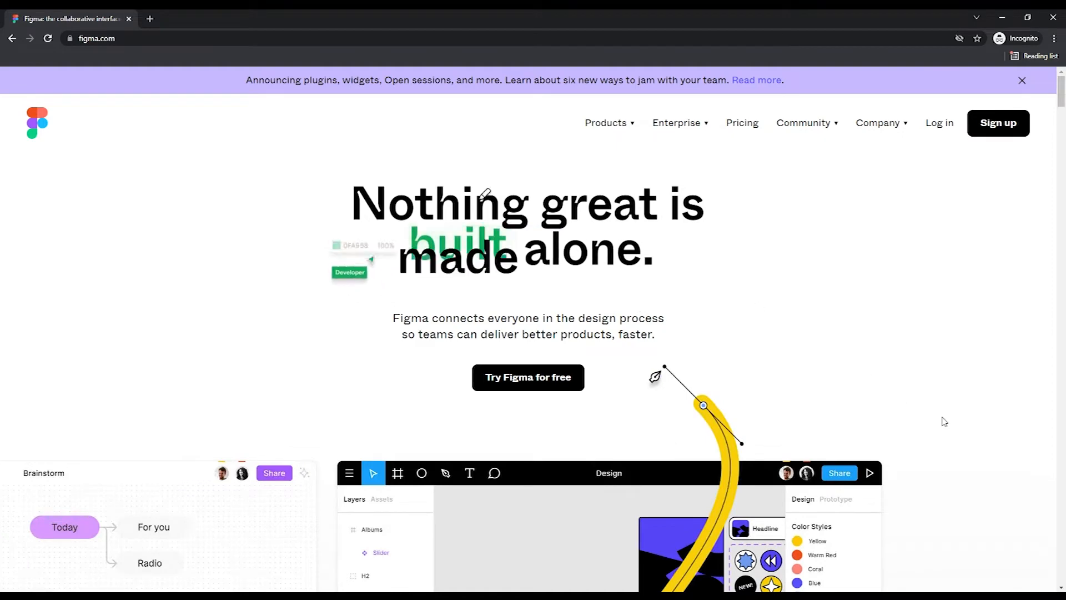
# Step: Scroll the figma.com homepage showcase, switching it from Brainstorm to the Design pill
pyautogui.scroll(-3)
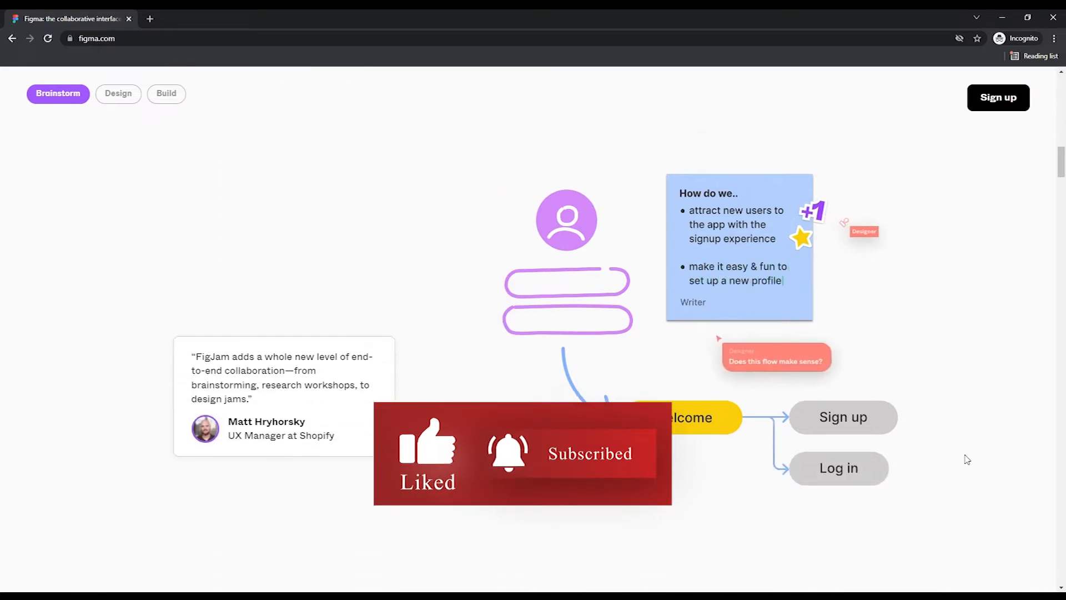
pyautogui.click(118, 93)
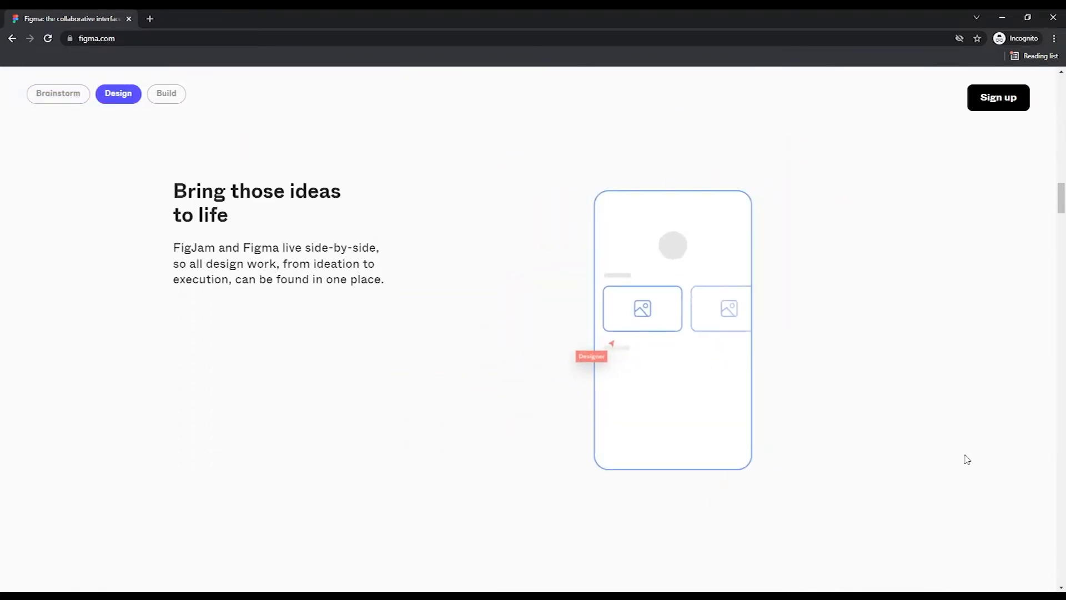
pyautogui.scroll(-3)
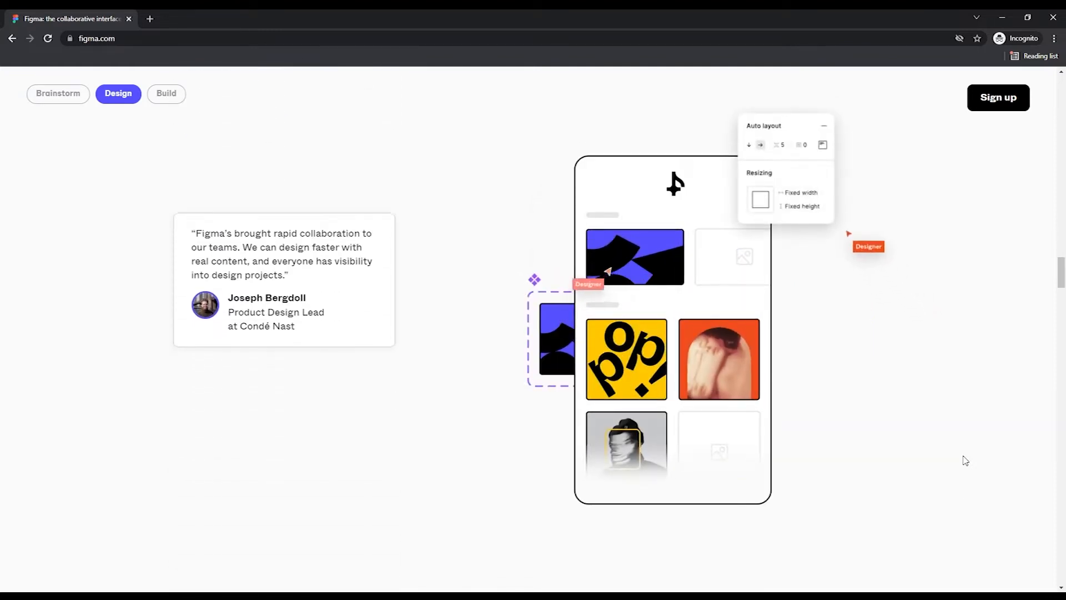
pyautogui.scroll(-3)
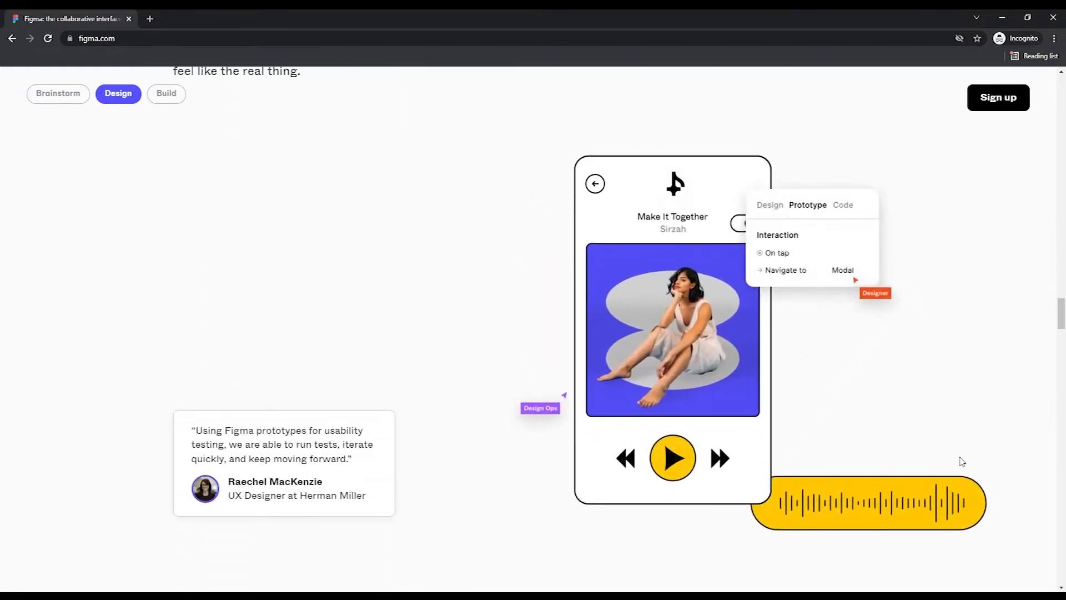
pyautogui.click(166, 93)
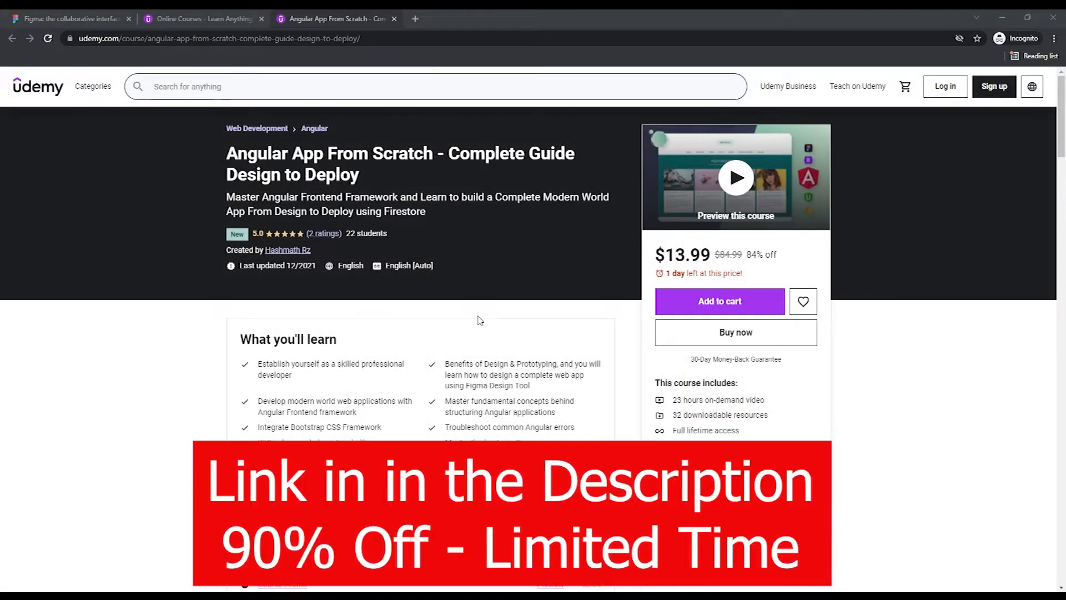
# Step: Expand the Angular course's 'Design and Protoyping.' section and scroll through its Figma lectures
pyautogui.scroll(-3)
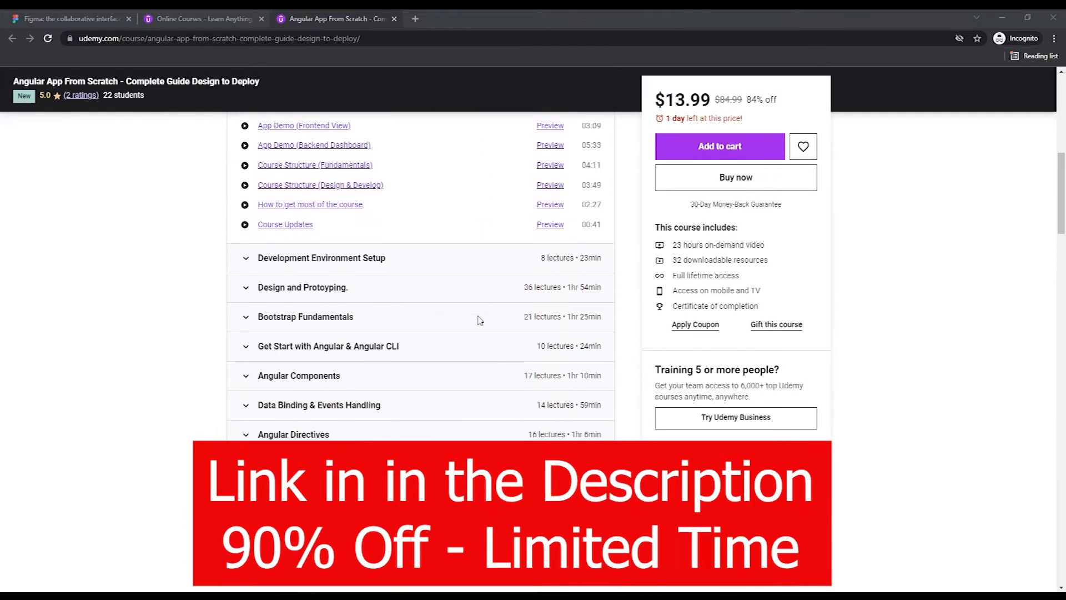
pyautogui.scroll(-3)
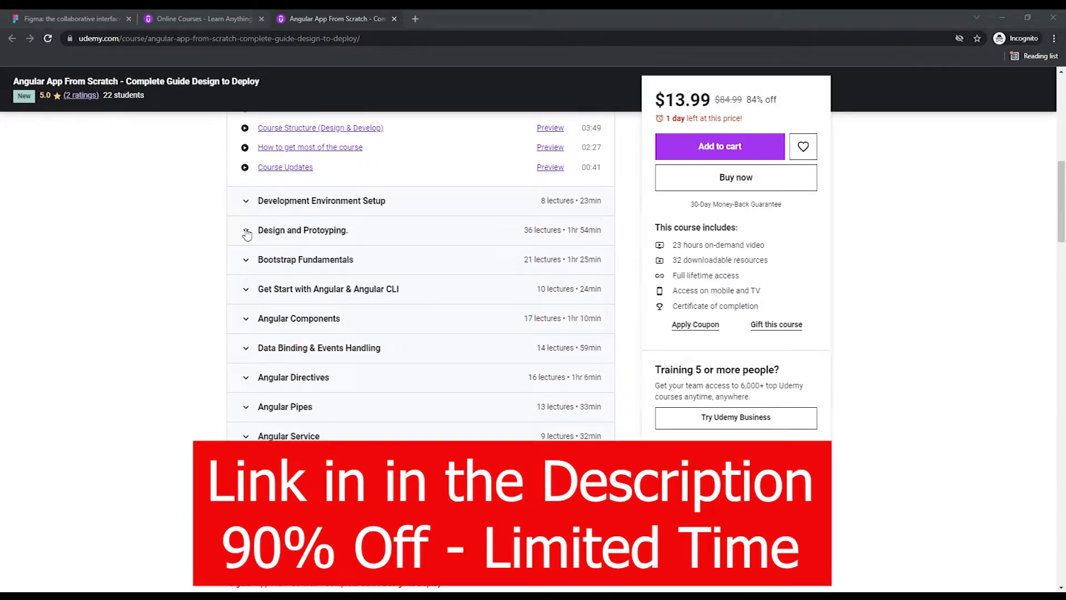
pyautogui.click(302, 229)
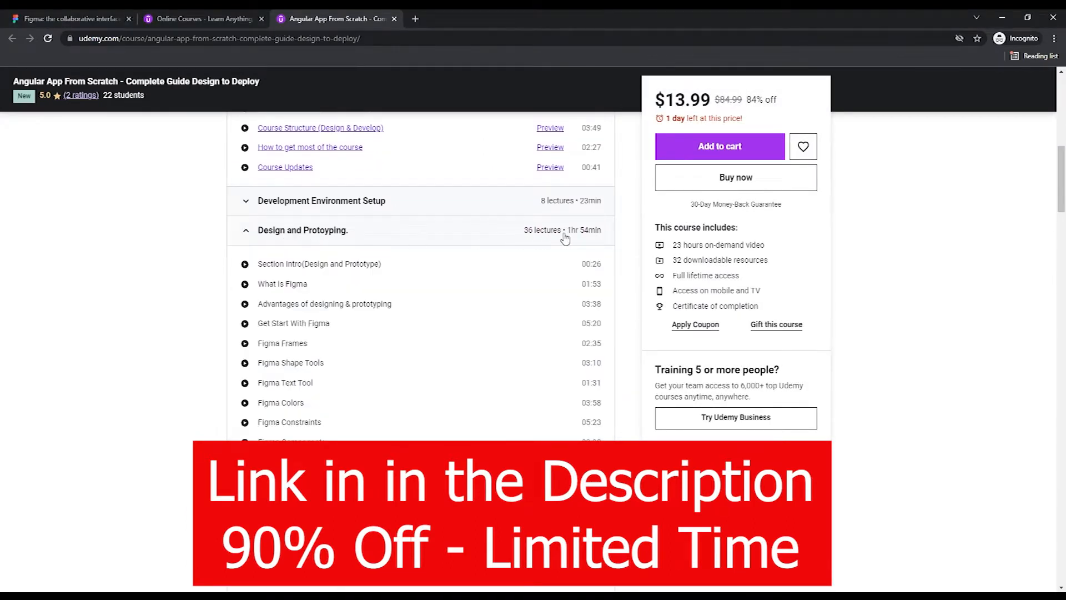
pyautogui.scroll(-3)
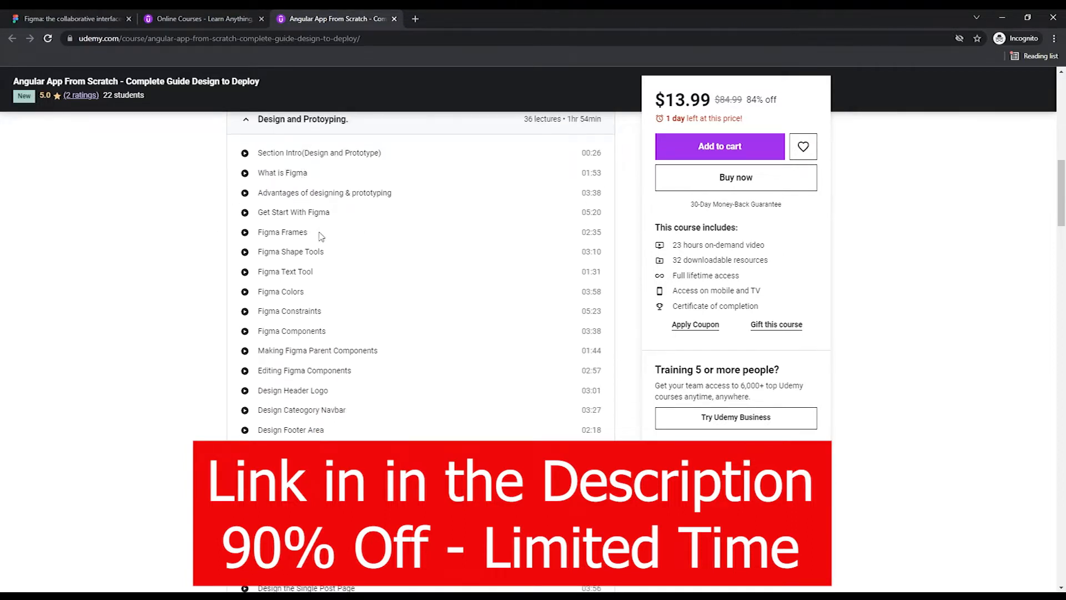
pyautogui.scroll(-3)
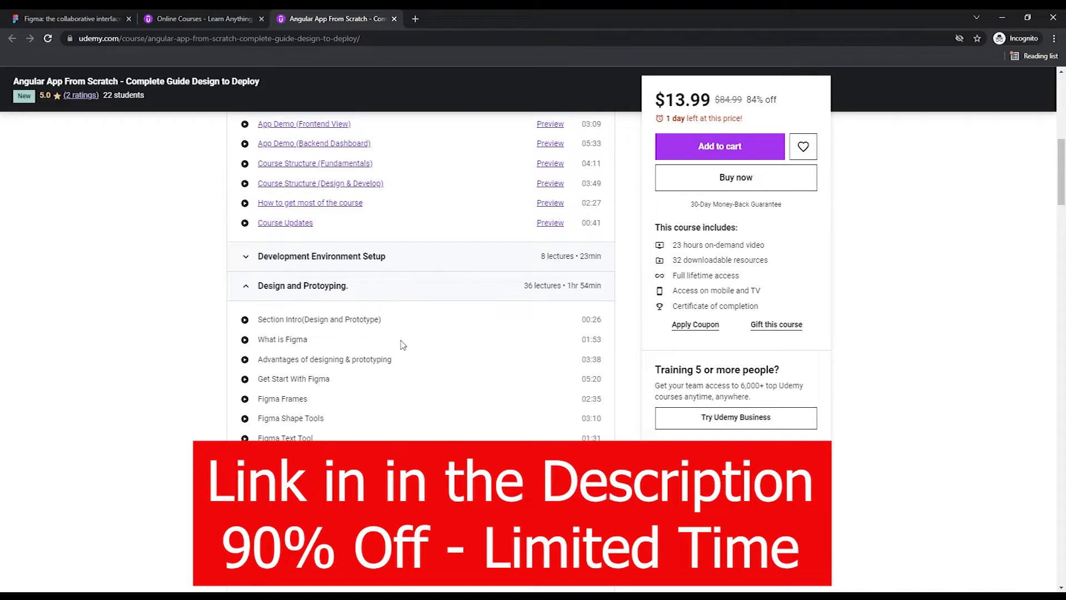
pyautogui.scroll(-3)
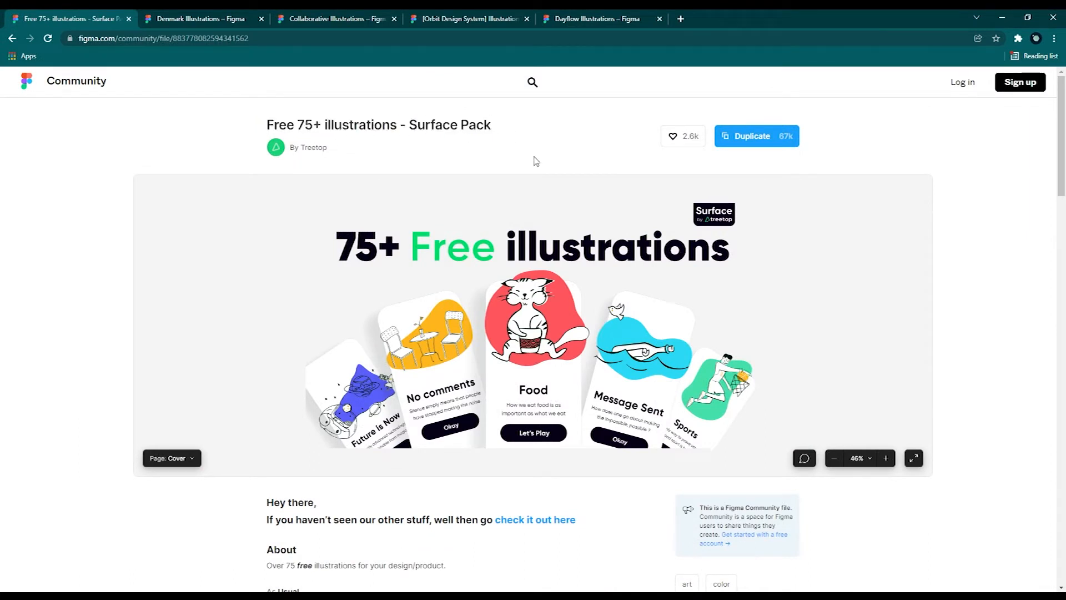
pyautogui.moveTo(576, 266)
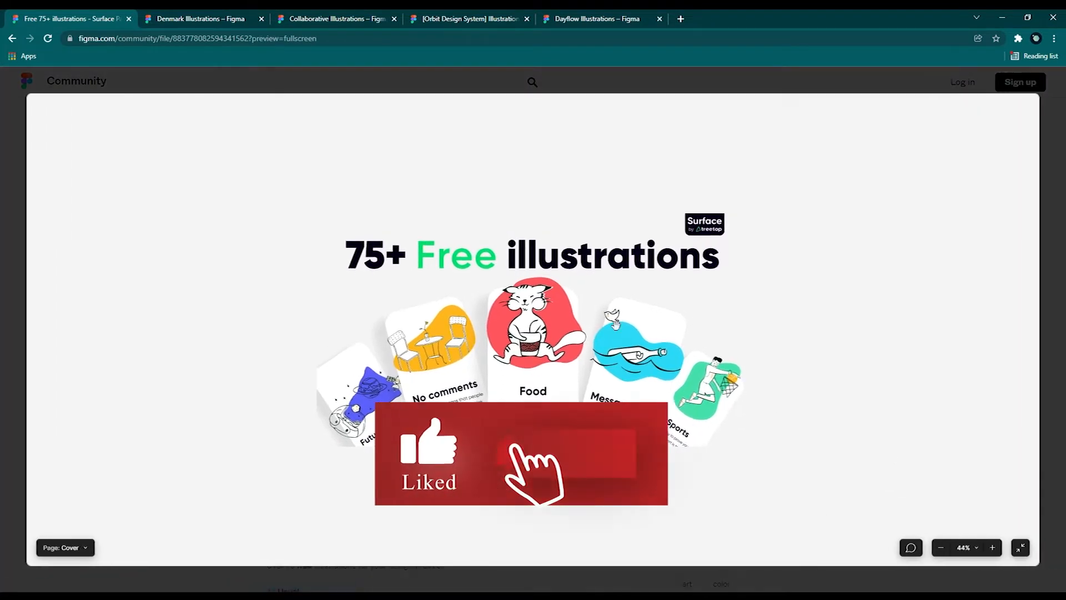
# Step: Switch the Surface Pack fullscreen preview to the Illustrations page and scroll through the drawings
pyautogui.click(64, 546)
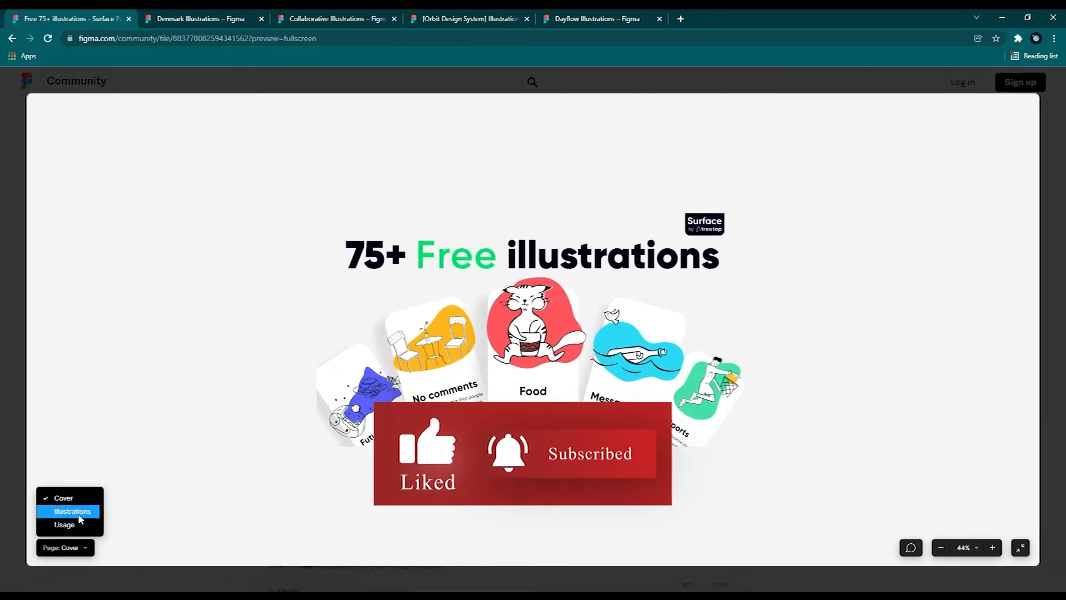
pyautogui.click(72, 511)
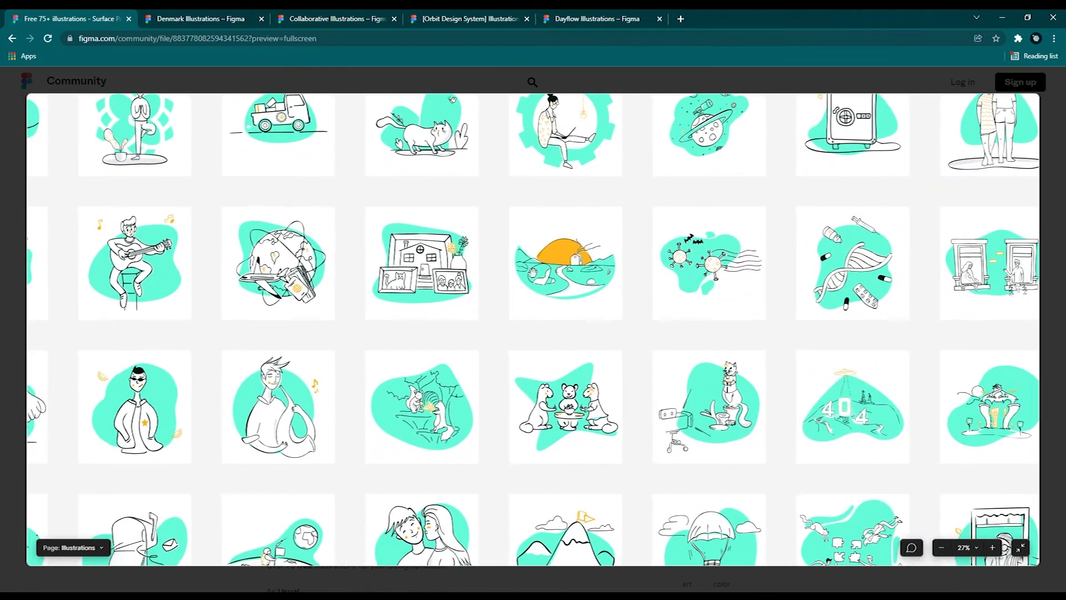
pyautogui.hscroll(3)
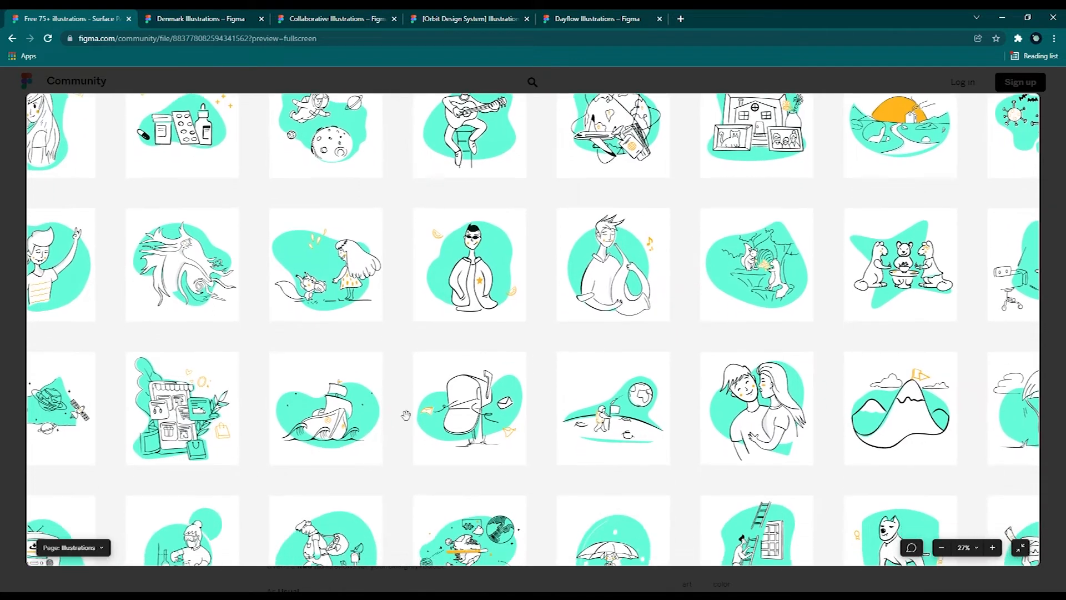
pyautogui.scroll(-3)
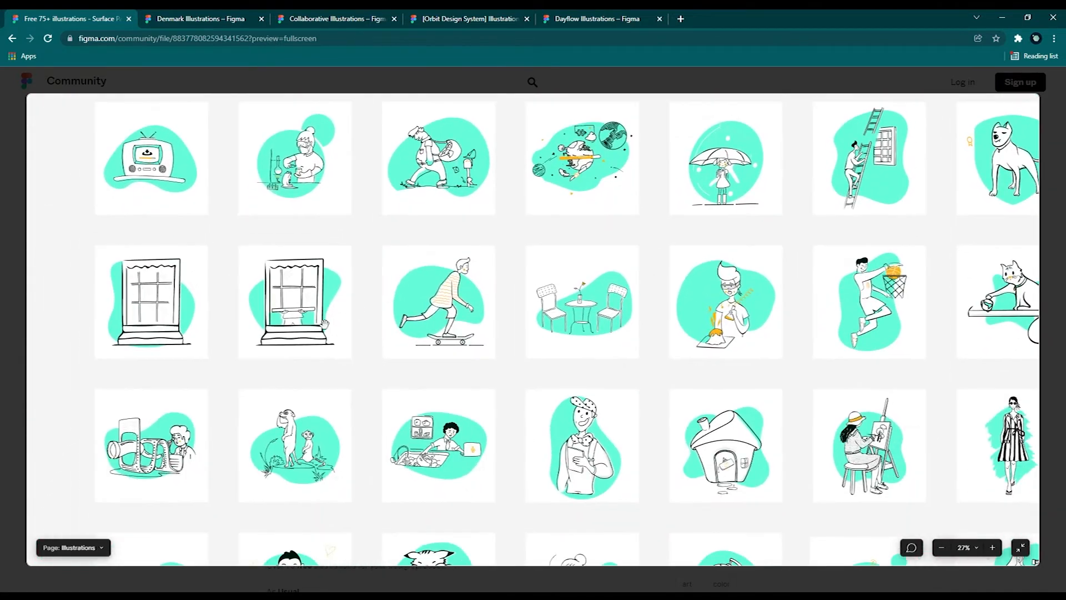
pyautogui.scroll(-3)
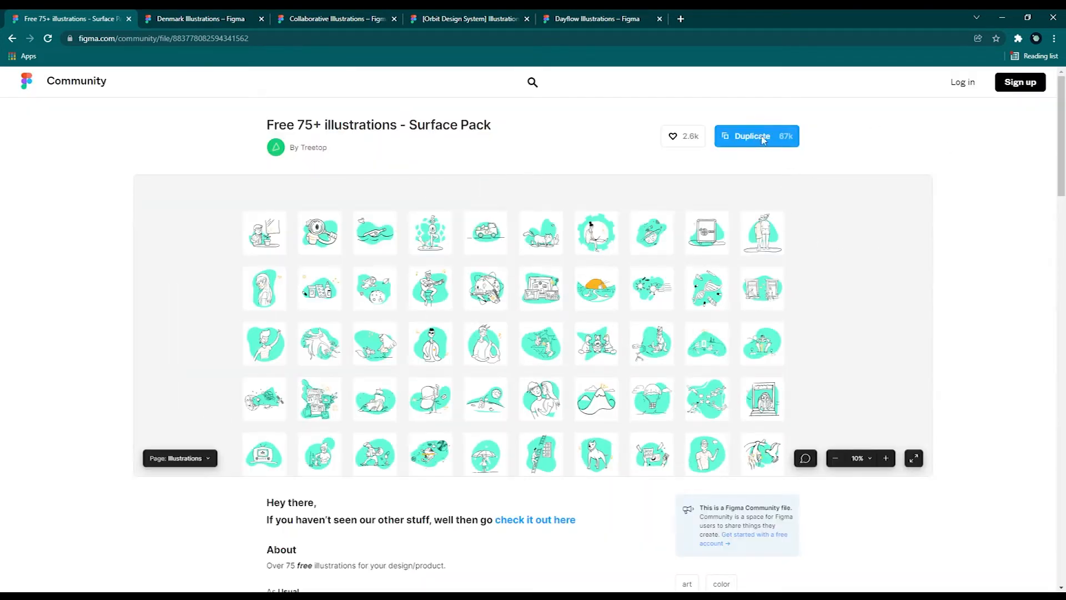
# Step: Duplicate the Surface Pack after logging in, and select Cool Guy on its Illustrations page
pyautogui.click(755, 136)
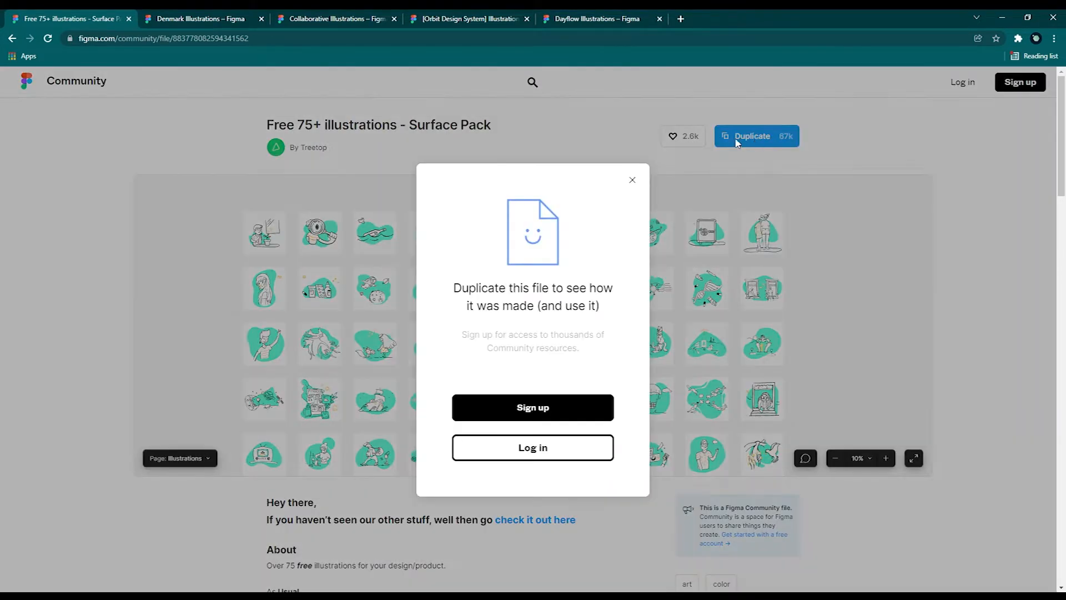
pyautogui.click(755, 136)
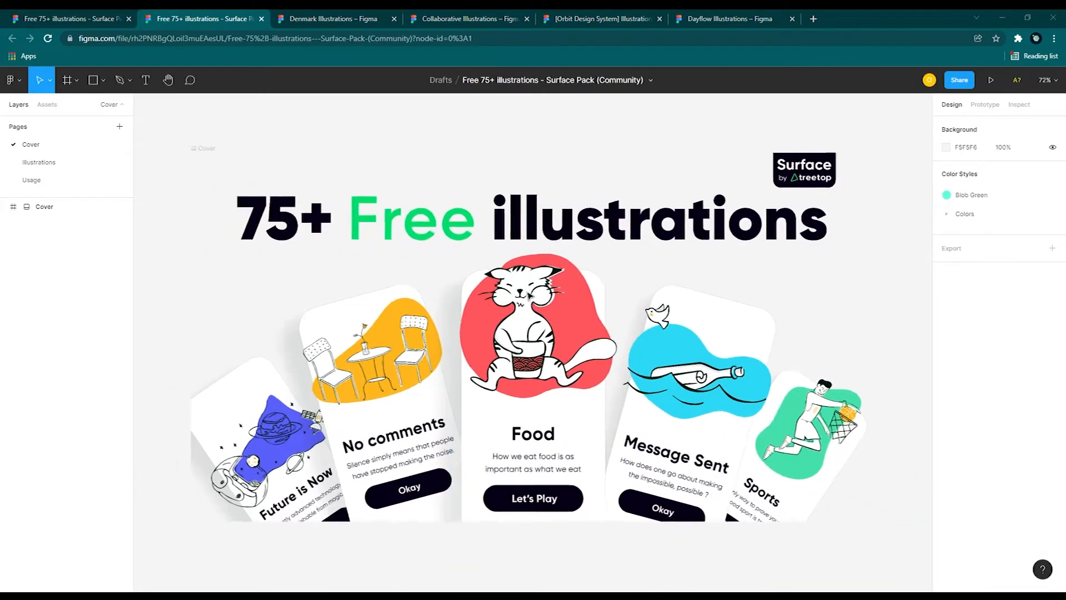
pyautogui.click(39, 162)
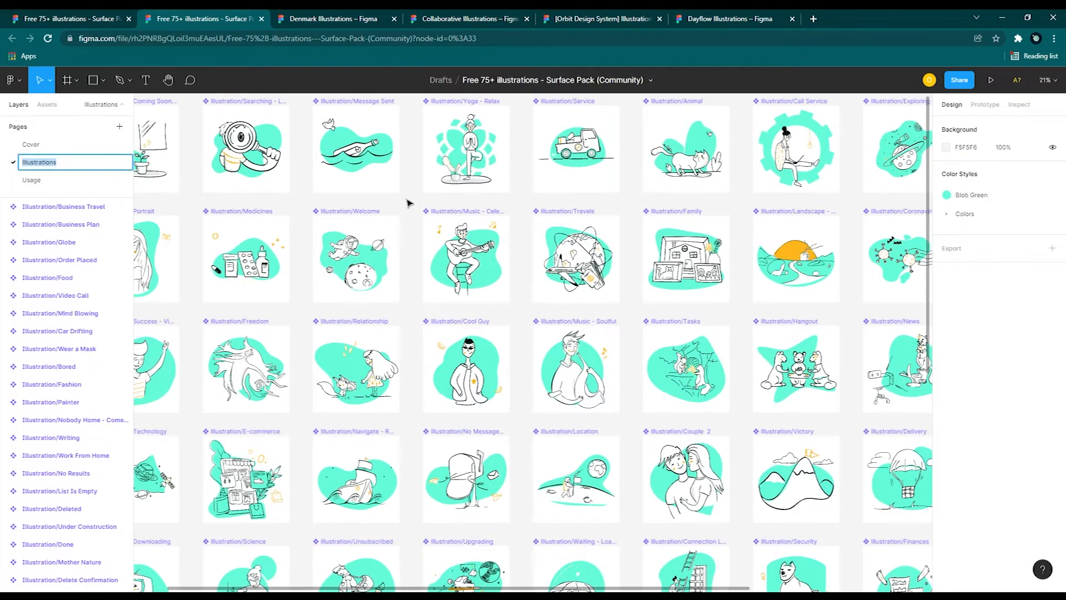
pyautogui.click(575, 369)
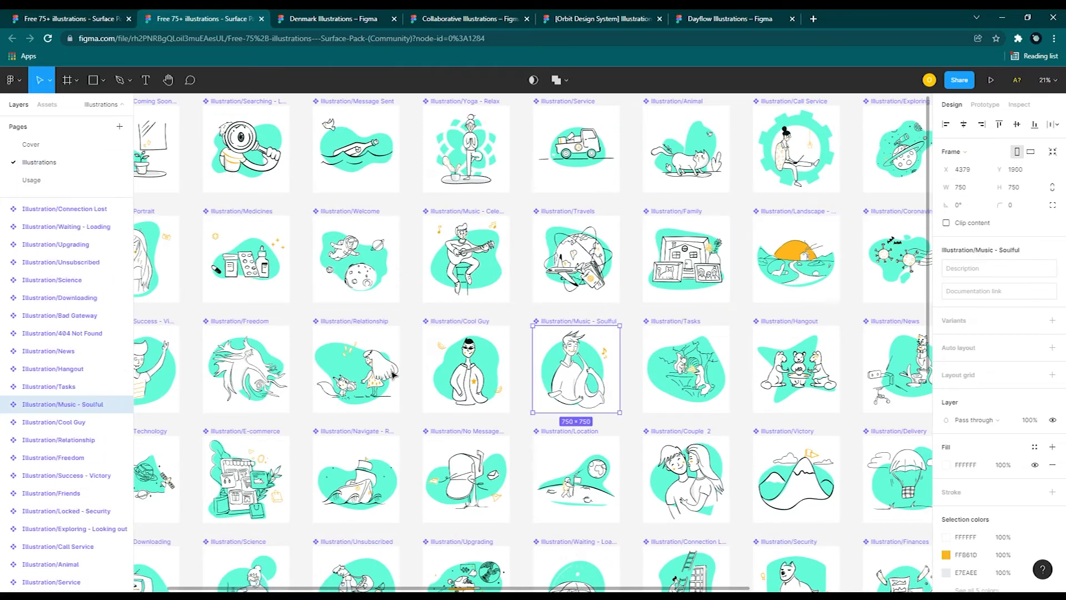
pyautogui.click(466, 369)
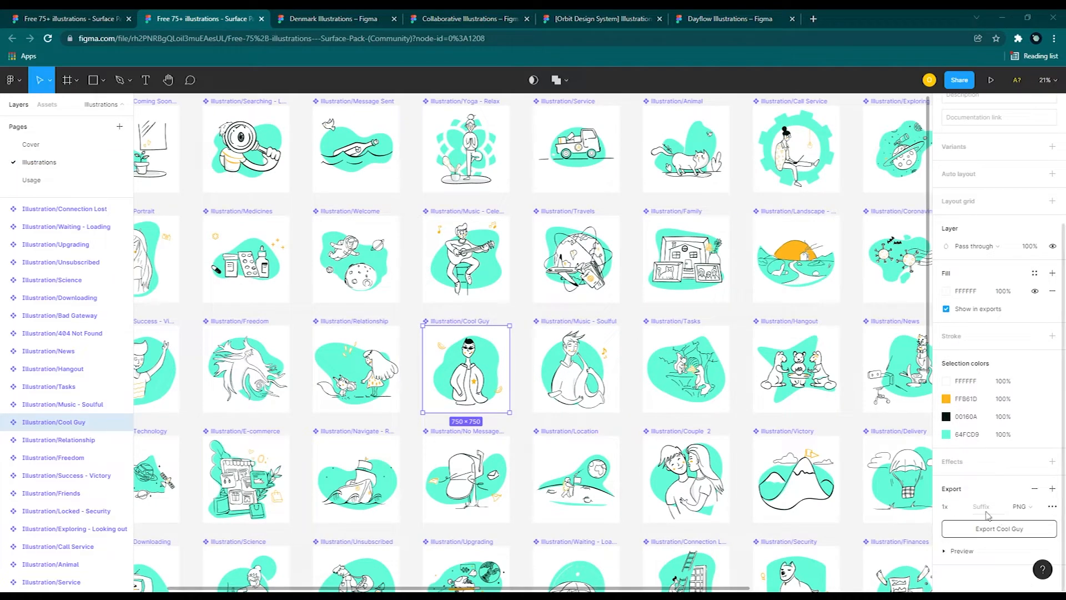
# Step: Export the Cool Guy illustration as a JPG and open the downloaded image
pyautogui.click(1020, 505)
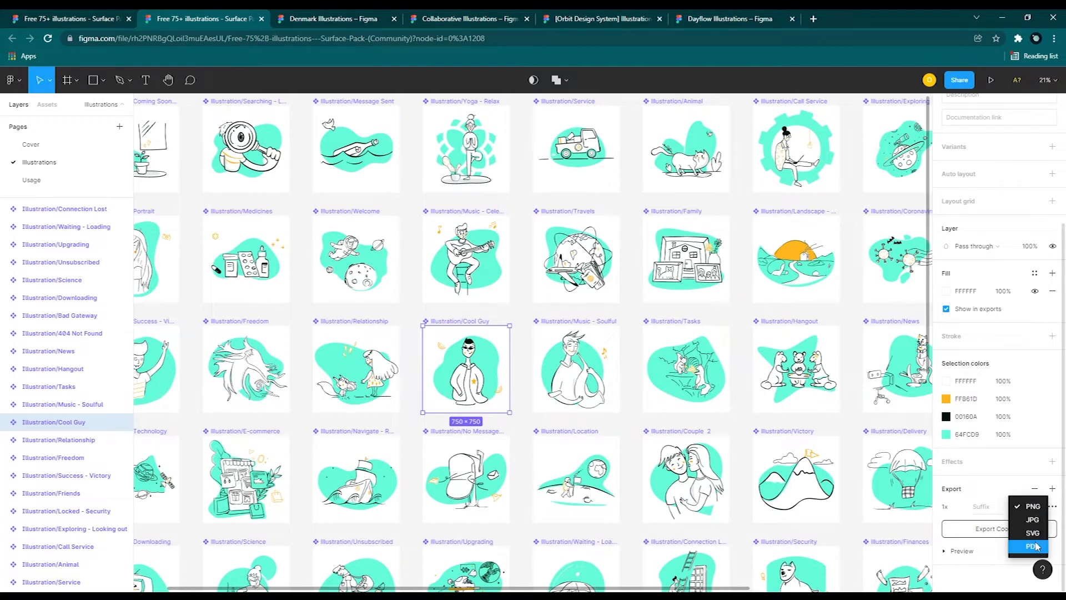
pyautogui.click(1032, 518)
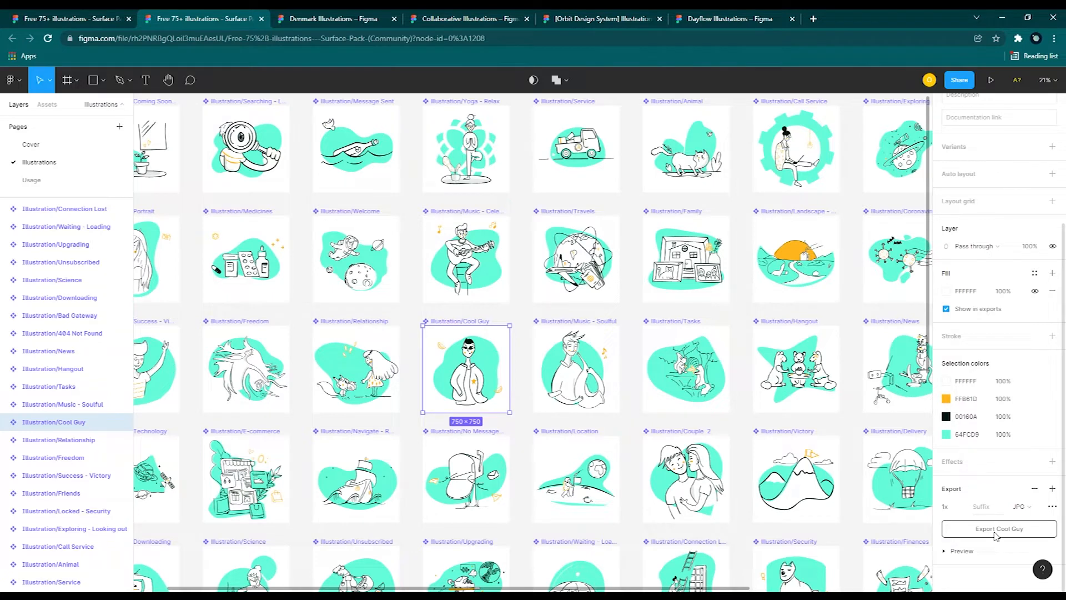
pyautogui.click(998, 528)
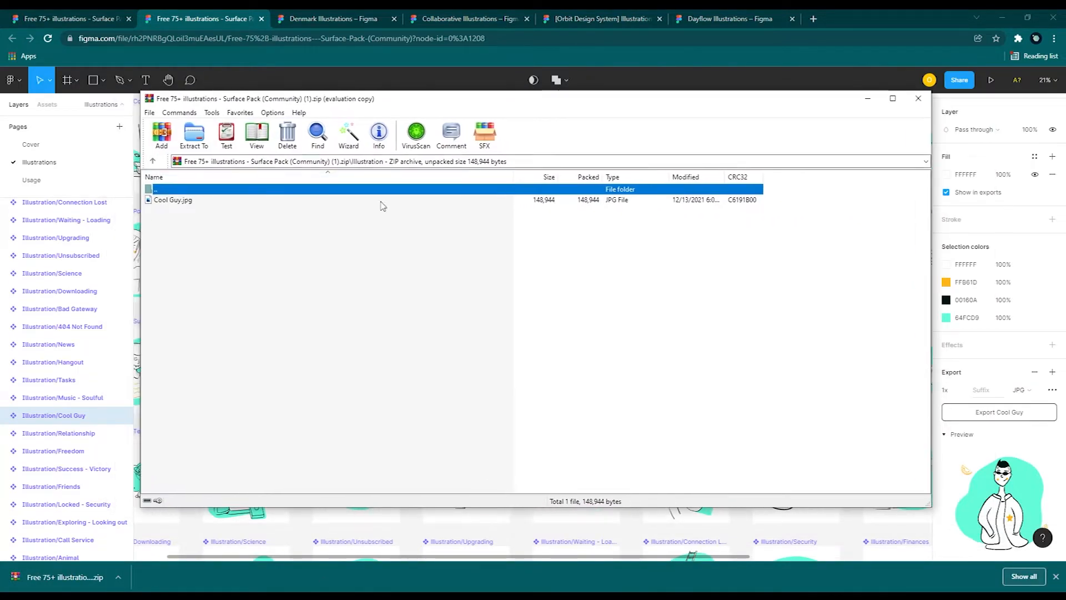
pyautogui.doubleClick(173, 199)
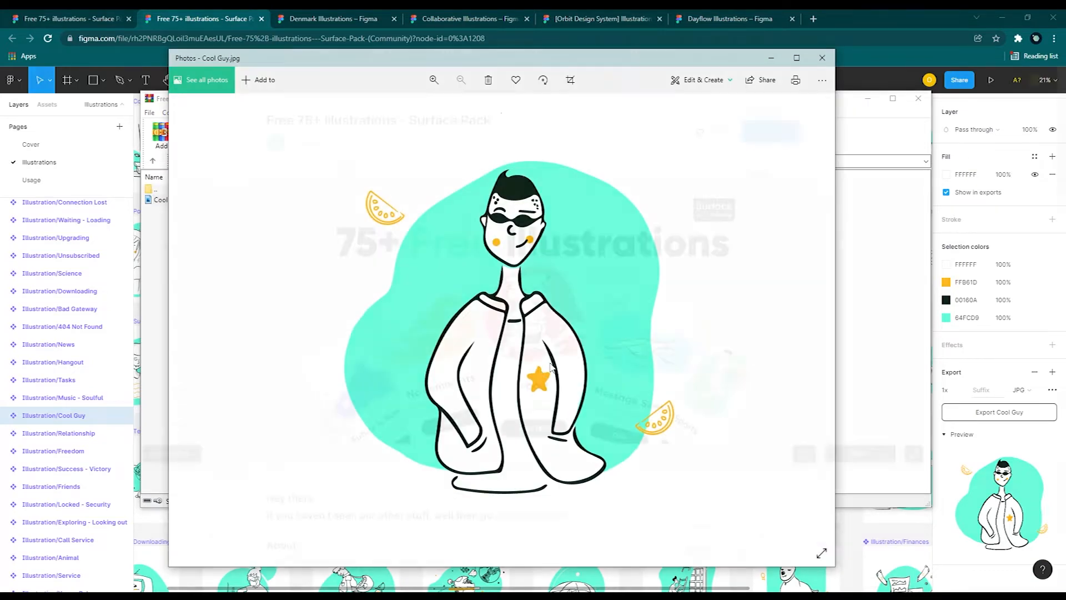
pyautogui.click(821, 57)
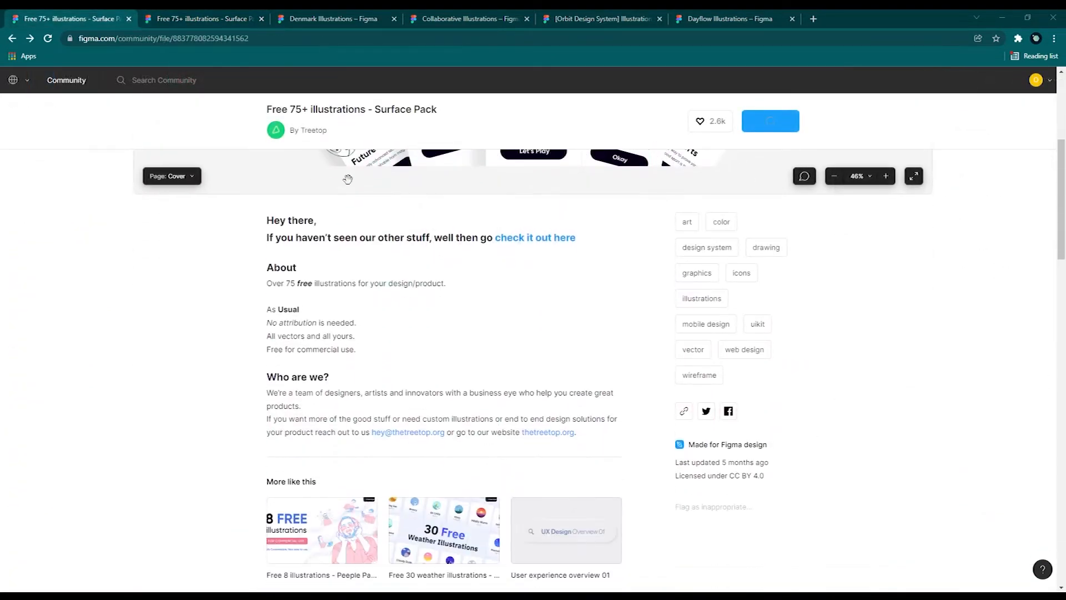
pyautogui.moveTo(548, 432)
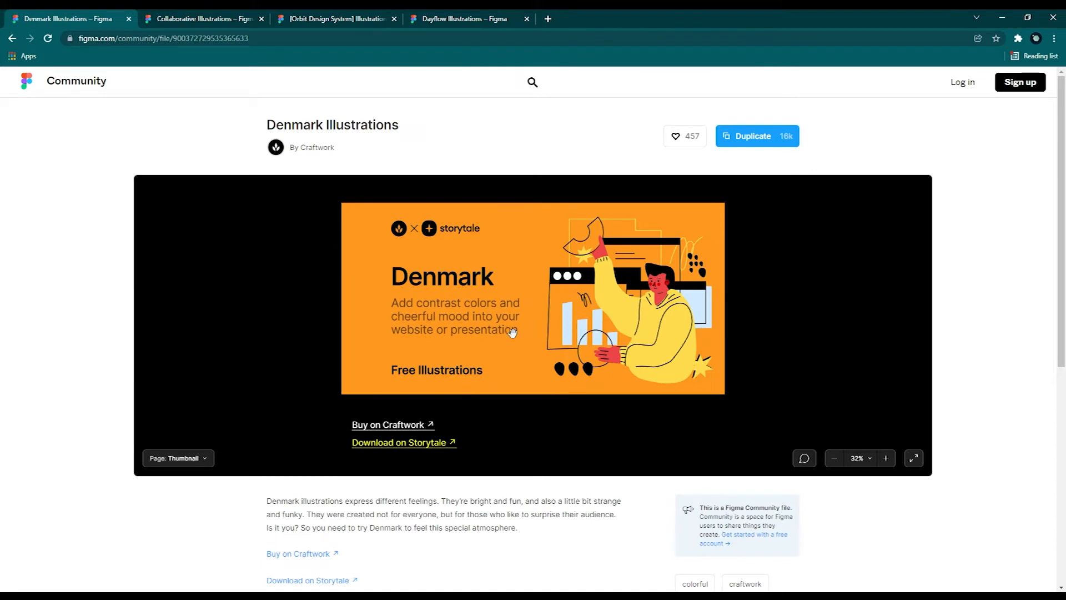
pyautogui.moveTo(179, 468)
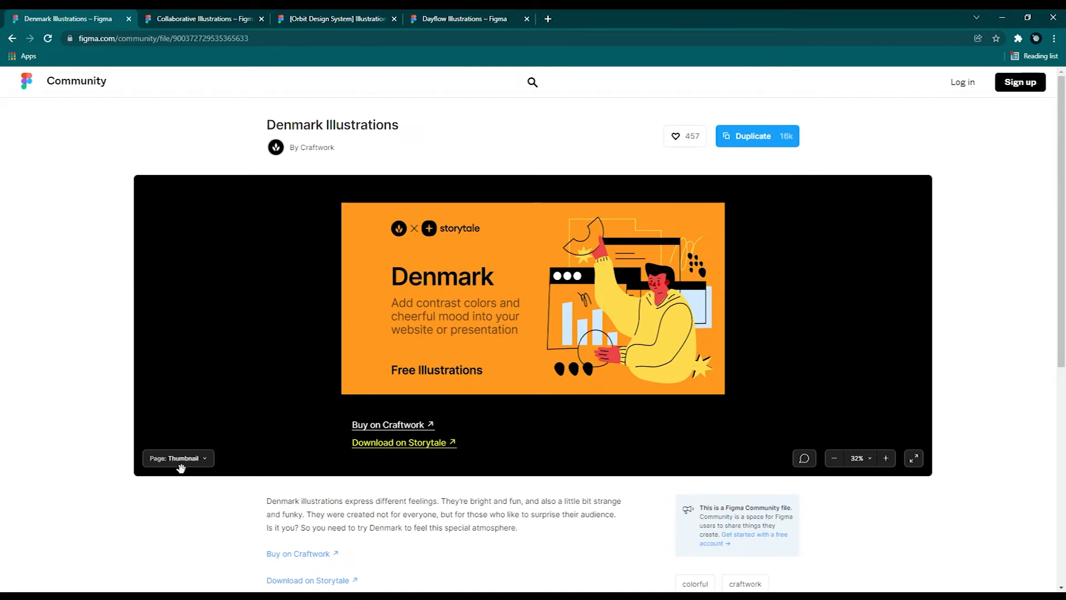
# Step: Preview Denmark Illustrations full screen, then follow its 'Buy on Craftwork' link
pyautogui.click(913, 458)
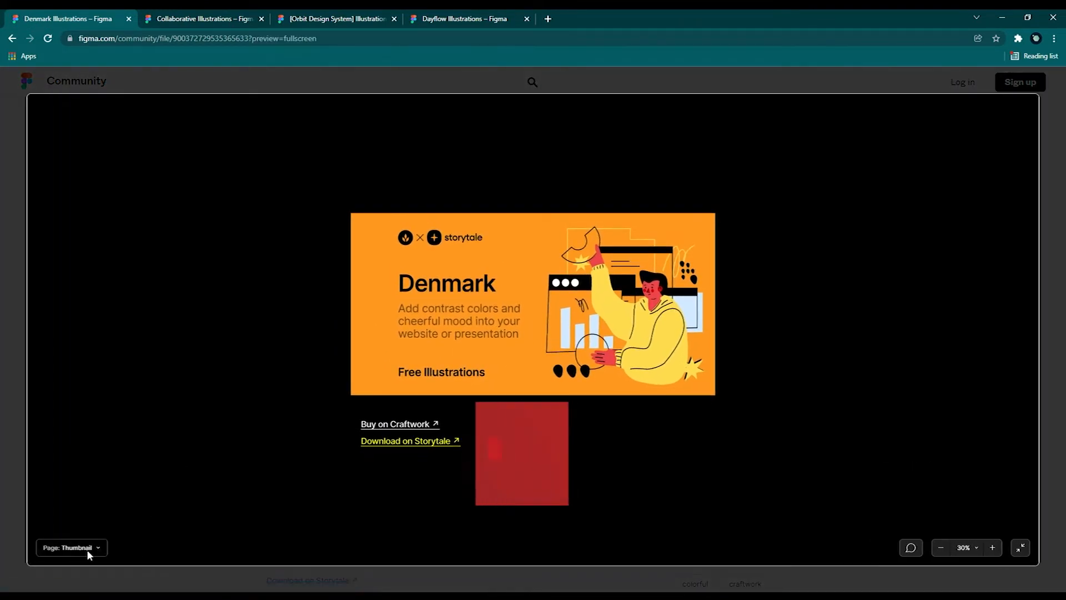
pyautogui.click(71, 547)
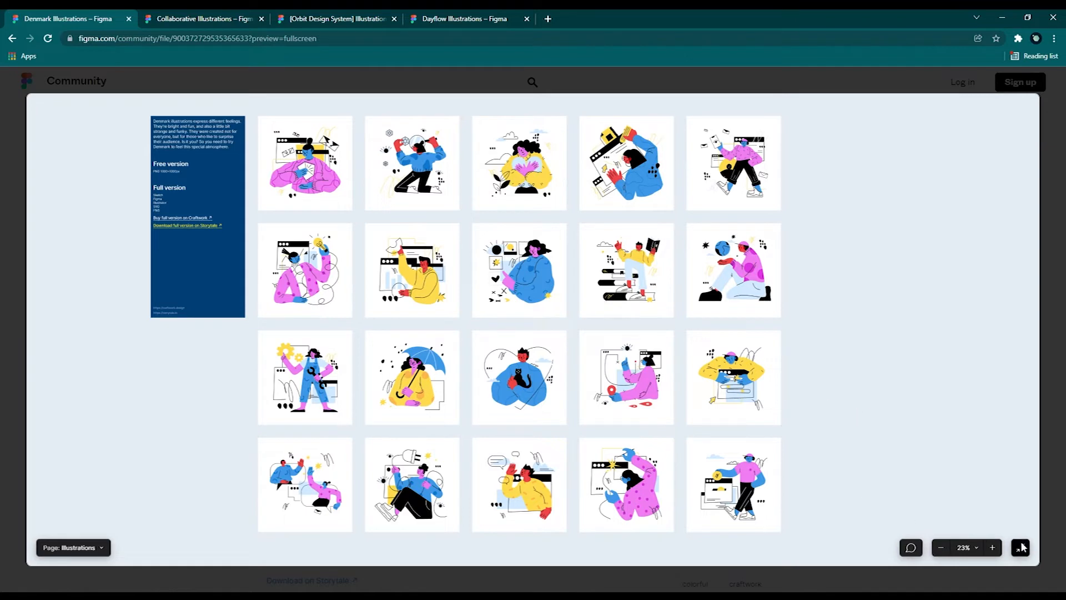
pyautogui.click(1020, 547)
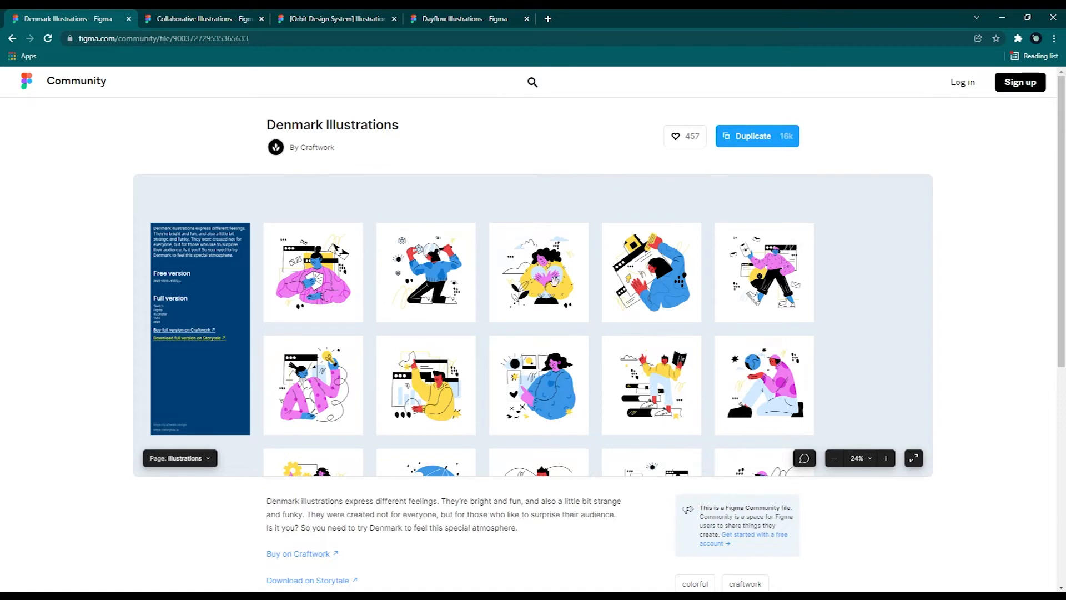
pyautogui.scroll(-3)
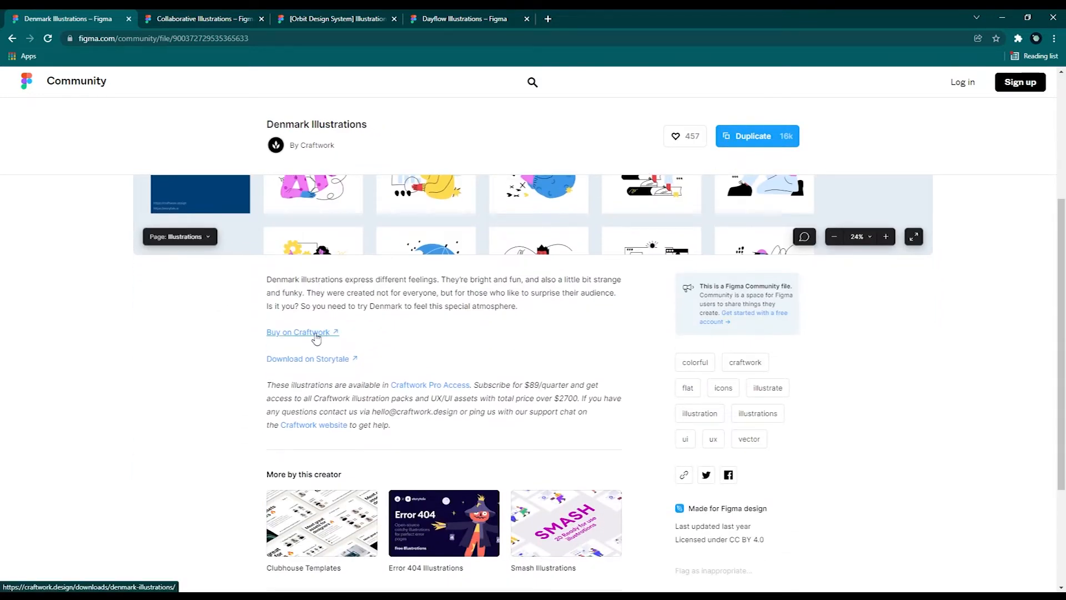
pyautogui.click(298, 332)
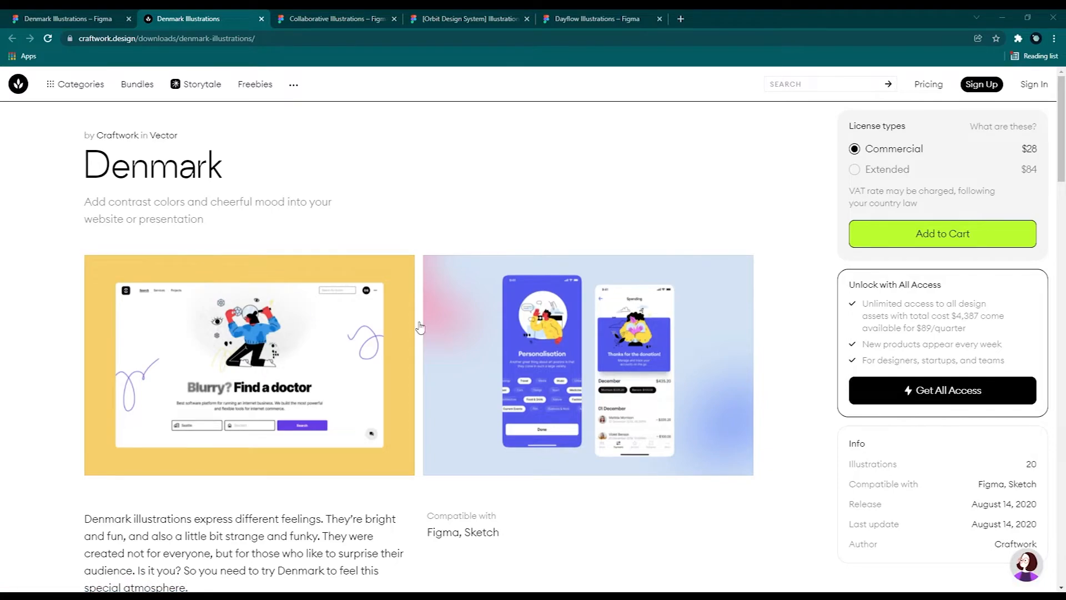
# Step: Scroll the Craftwork Denmark page showing Commercial and Extended licence prices
pyautogui.scroll(-3)
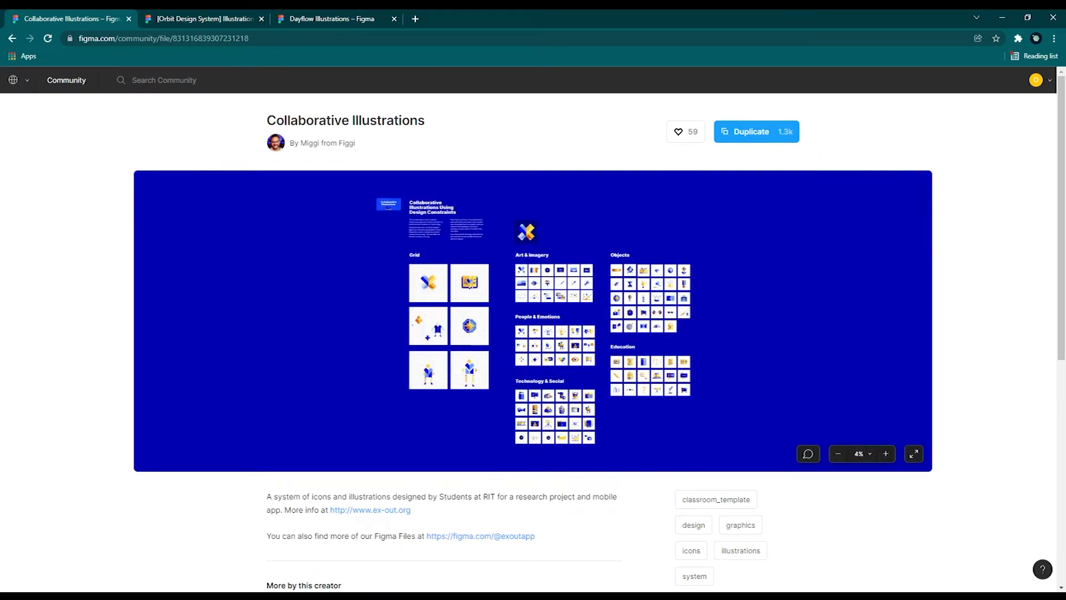
pyautogui.moveTo(799, 425)
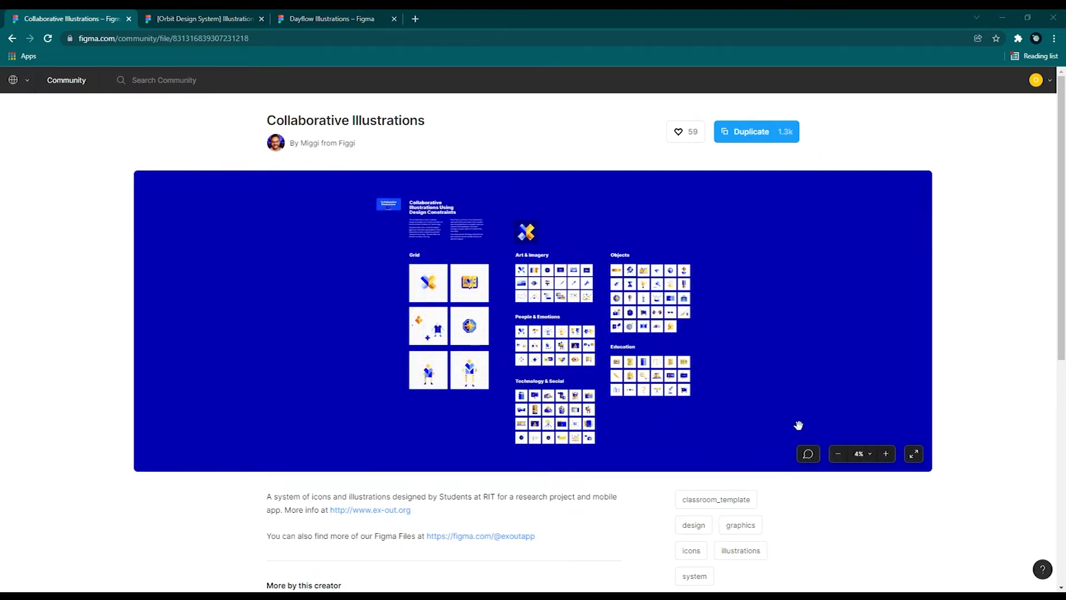
# Step: View Collaborative Illustrations full screen, zooming in to scroll through its icon categories
pyautogui.click(913, 454)
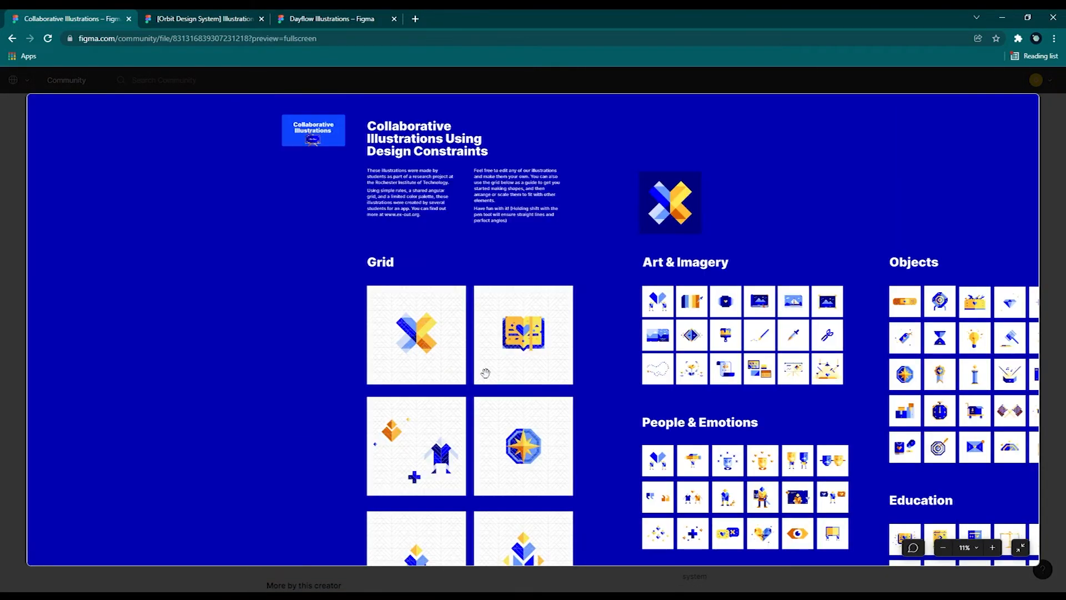
pyautogui.scroll(-3)
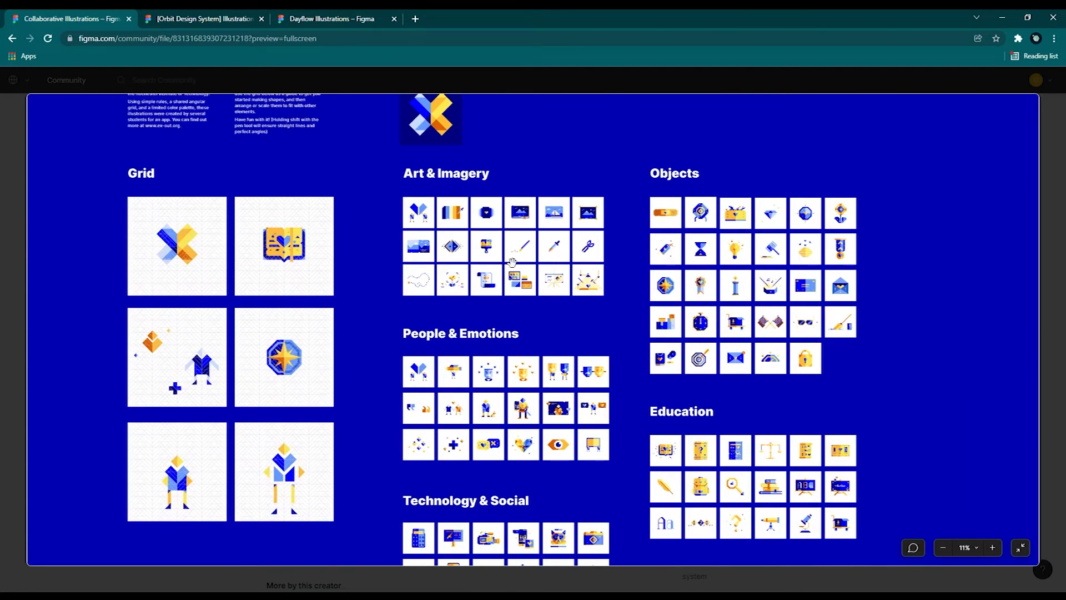
pyautogui.click(992, 547)
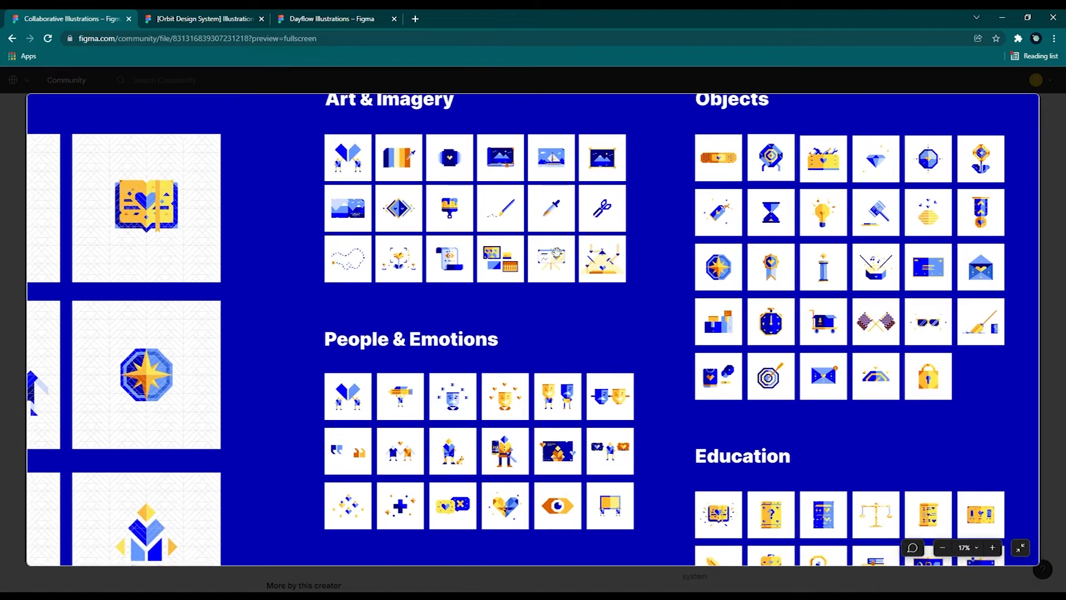
pyautogui.scroll(-3)
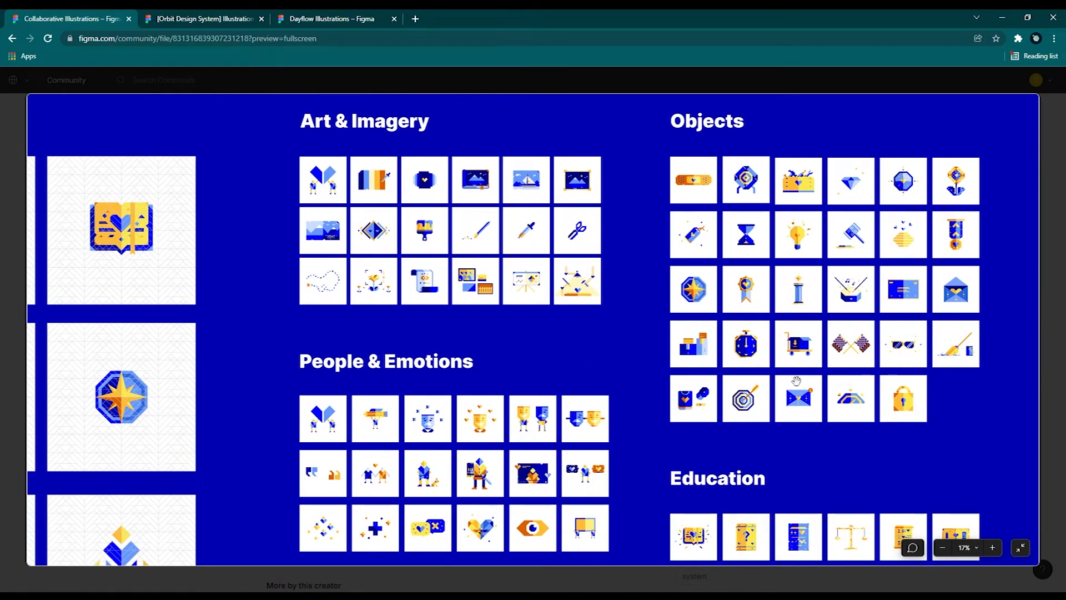
pyautogui.scroll(-3)
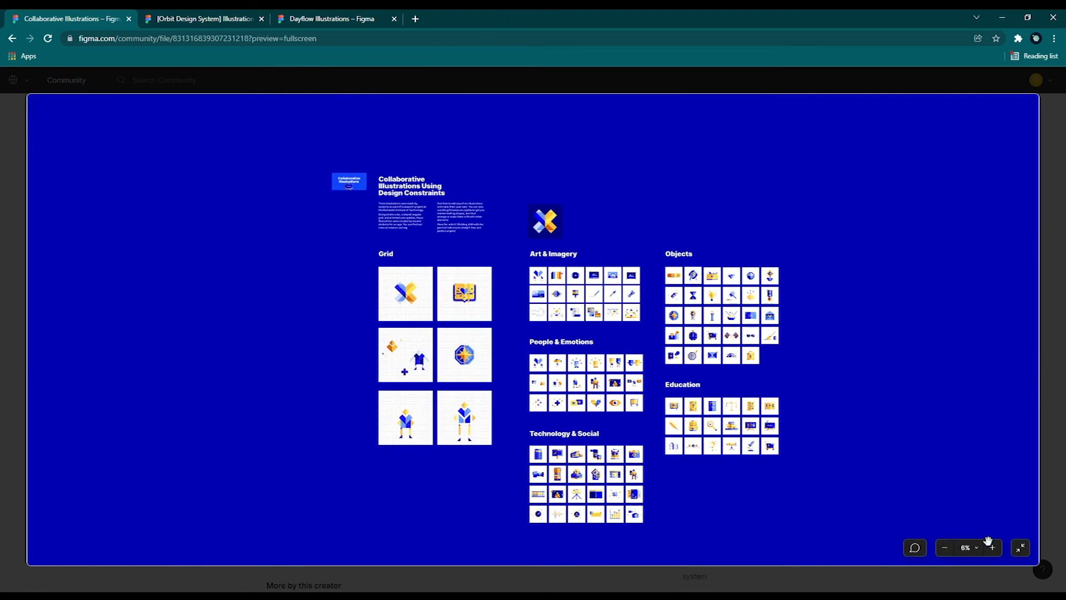
pyautogui.click(1019, 547)
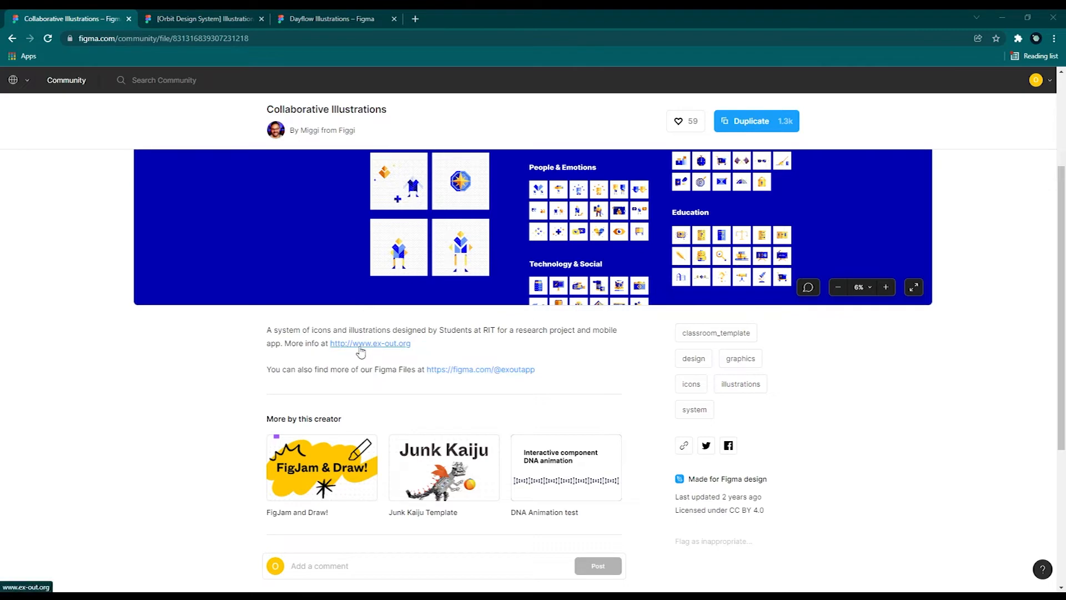
# Step: Browse the Orbit travel illustrations on the Assets page, then switch to Dayflow Illustrations
pyautogui.click(202, 19)
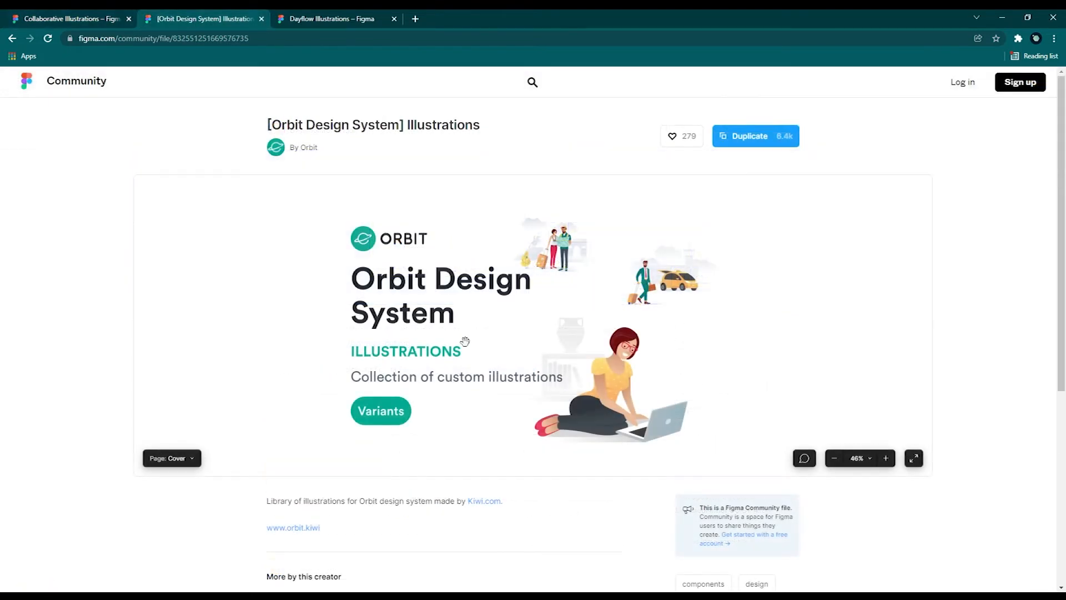
pyautogui.moveTo(525, 324)
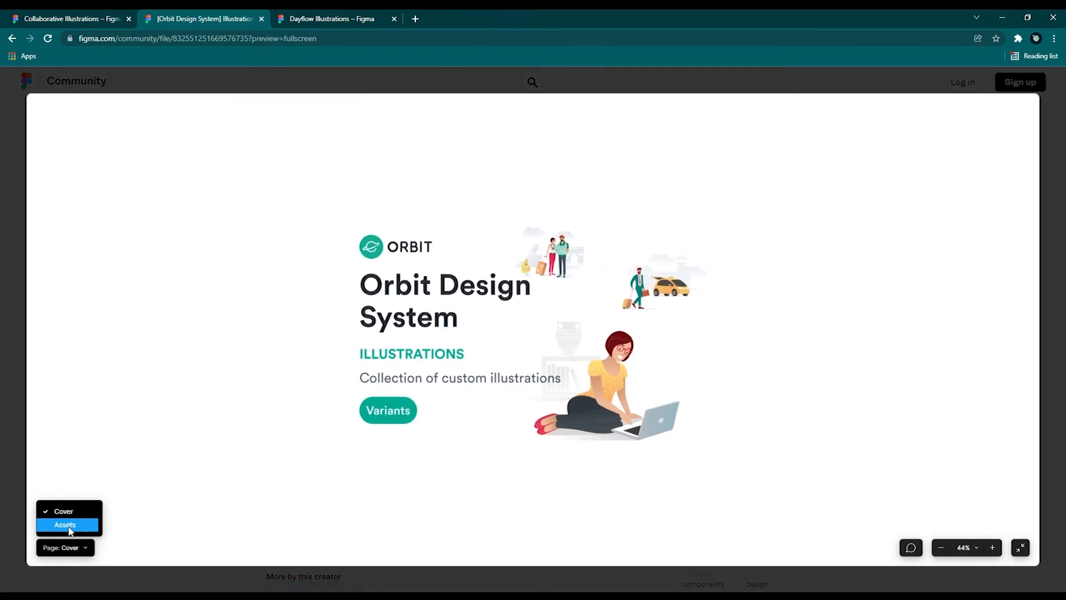
pyautogui.click(64, 524)
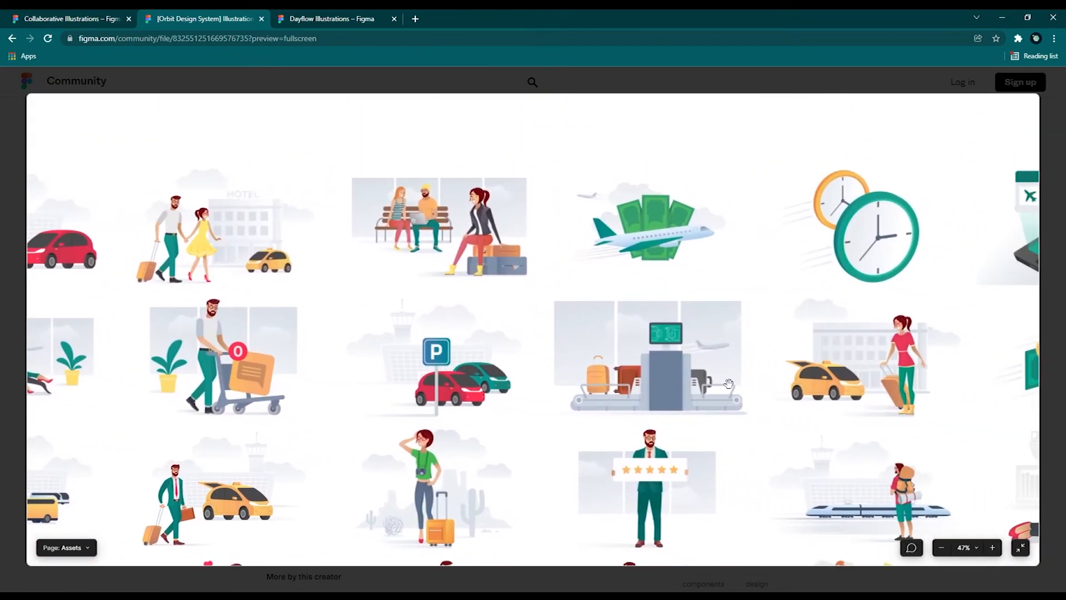
pyautogui.scroll(-3)
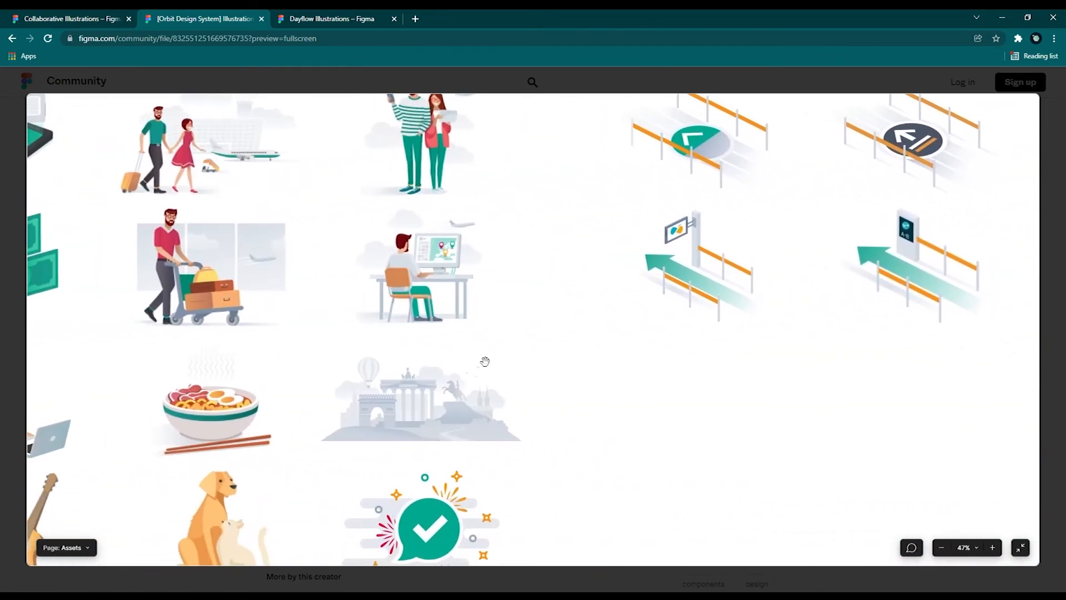
pyautogui.scroll(-3)
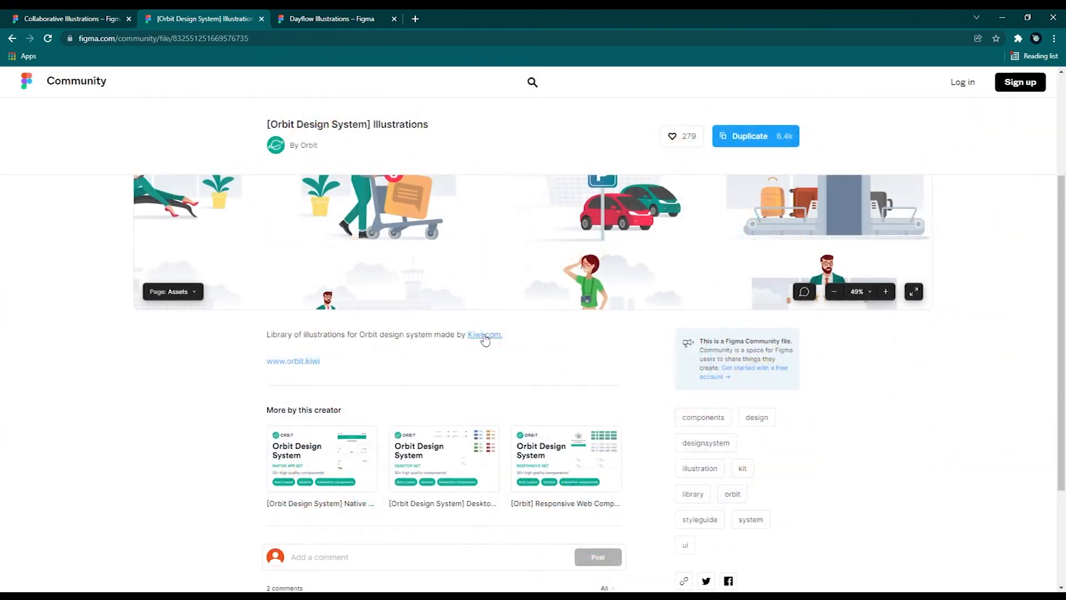
pyautogui.moveTo(472, 380)
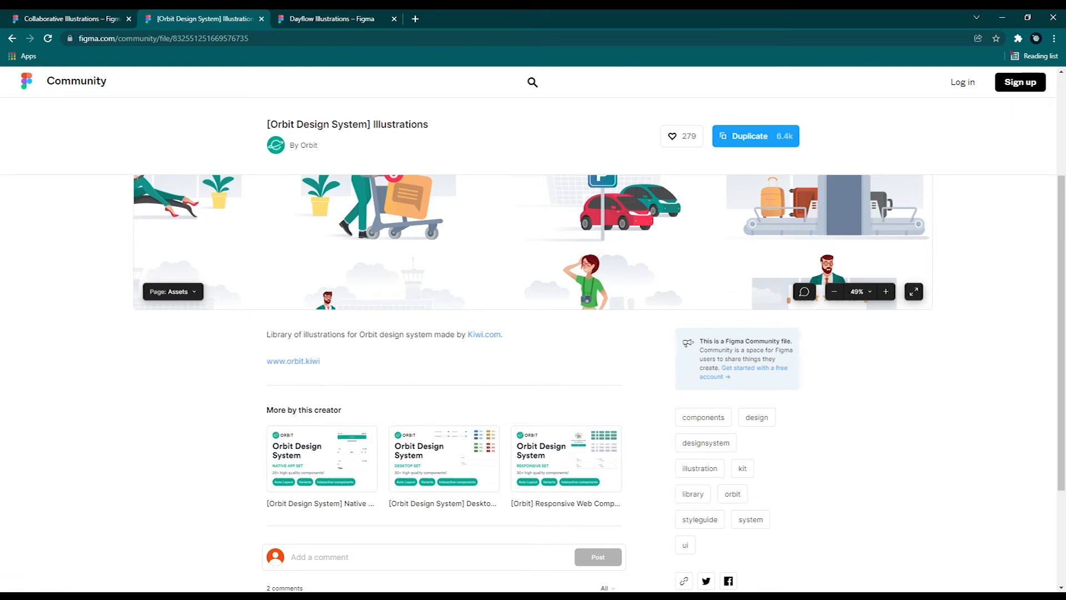
pyautogui.click(331, 19)
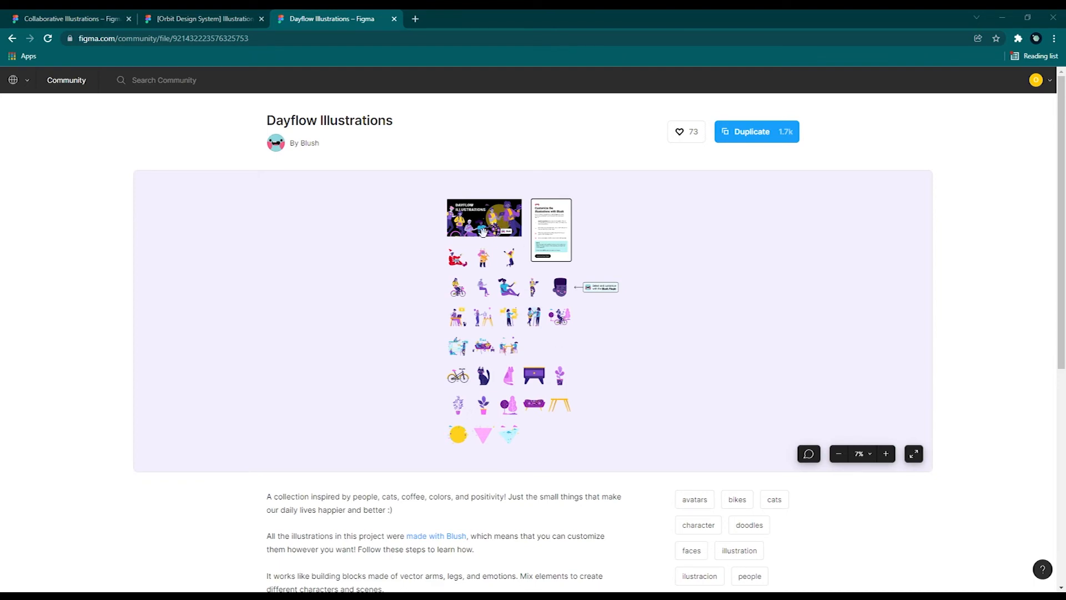
# Step: Zoom into Dayflow's characters and objects full screen, then scroll to the description and credits
pyautogui.click(886, 454)
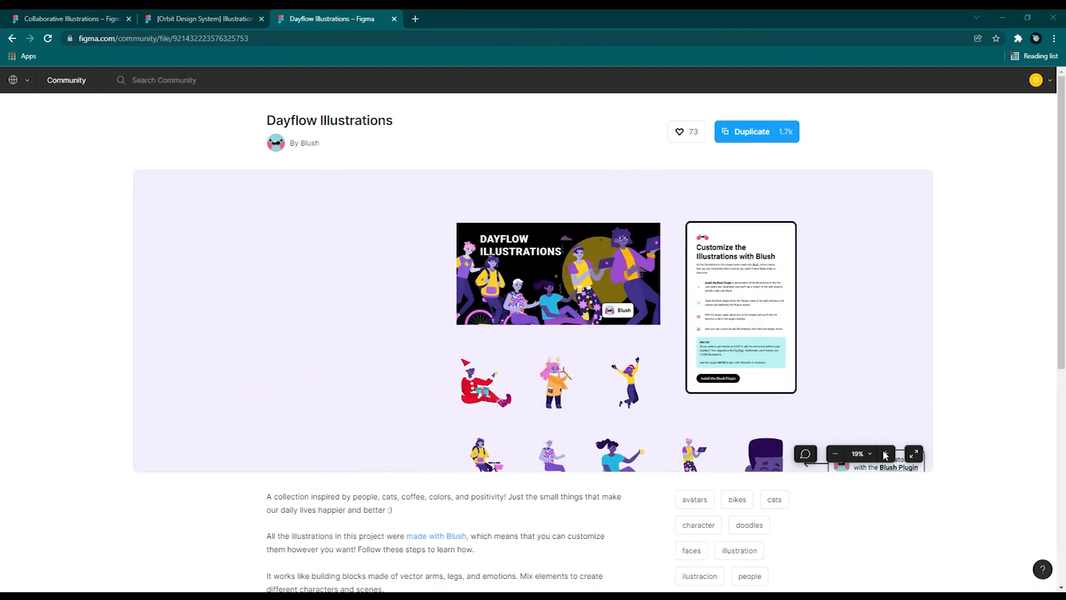
pyautogui.click(913, 454)
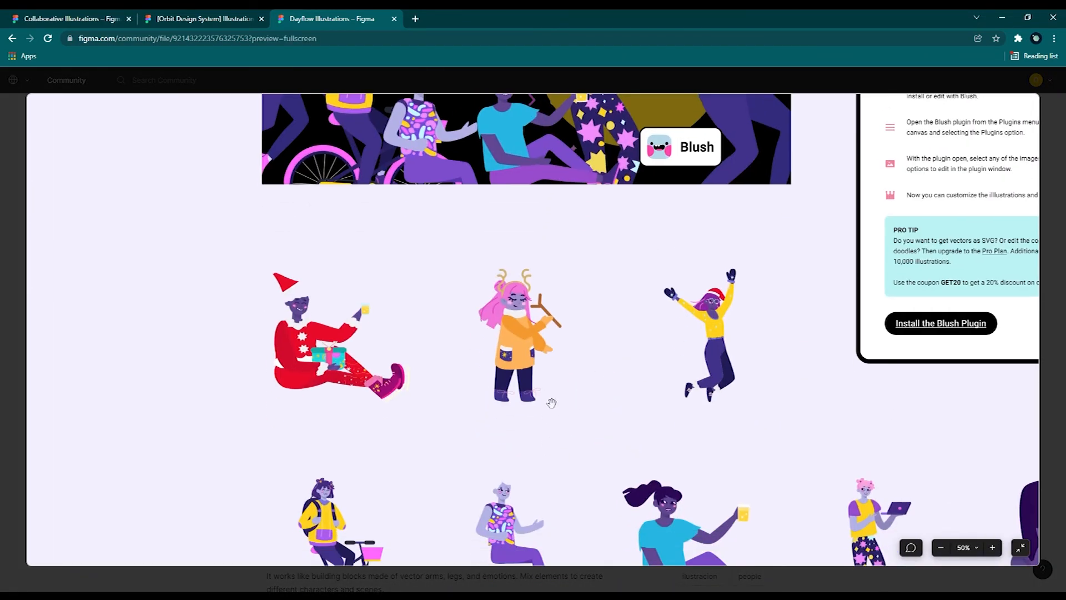
pyautogui.scroll(-3)
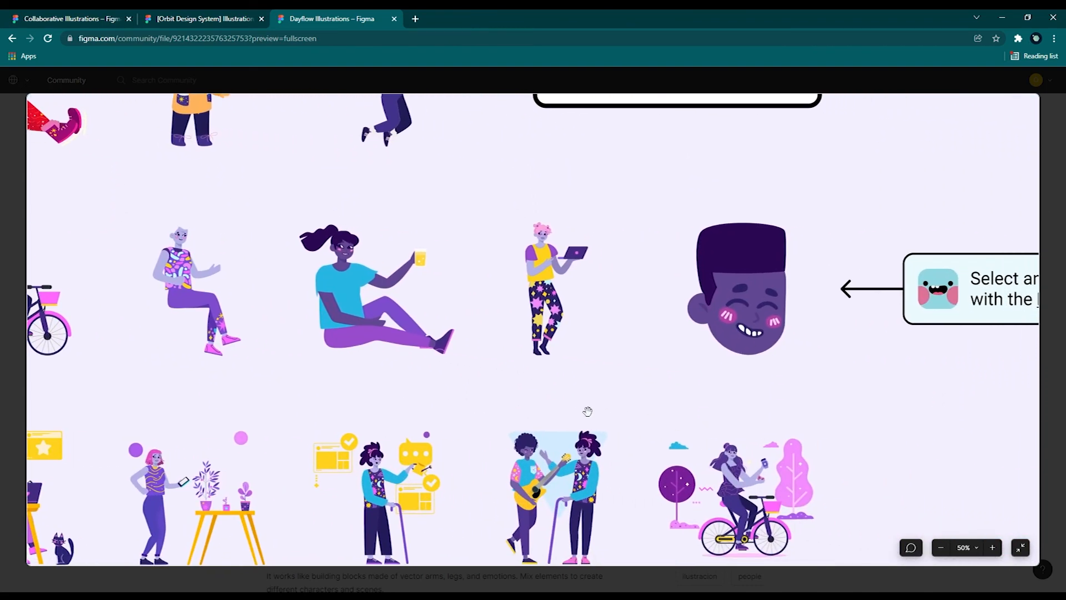
pyautogui.scroll(-3)
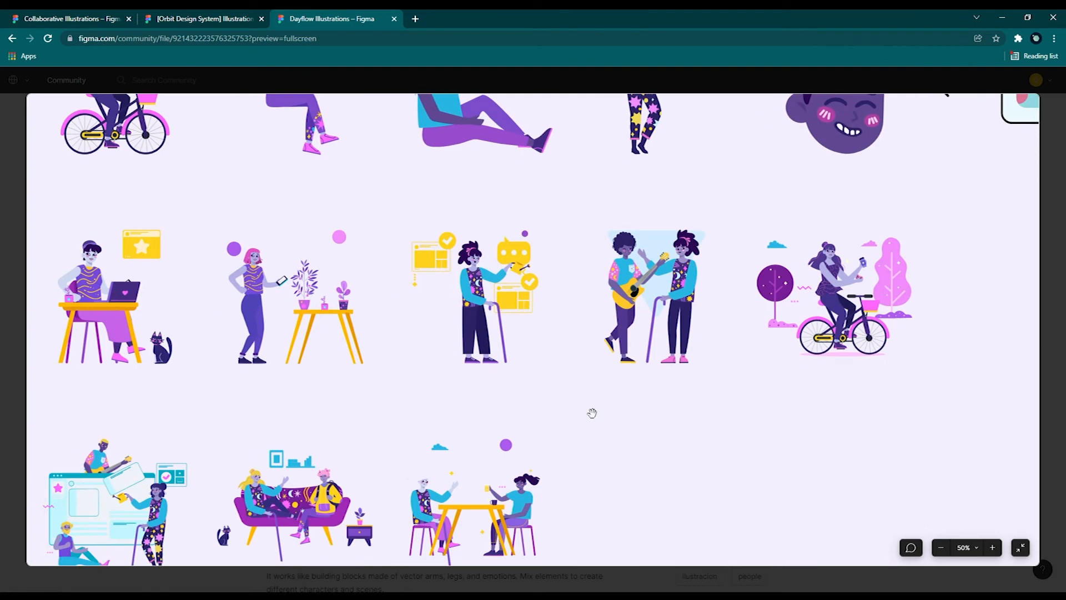
pyautogui.scroll(-3)
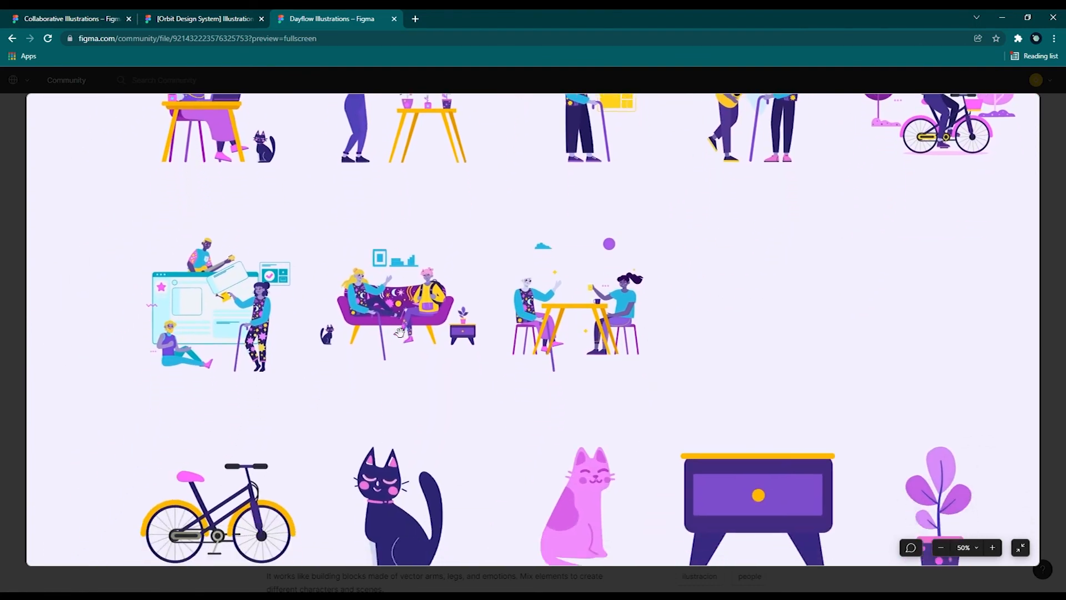
pyautogui.scroll(-3)
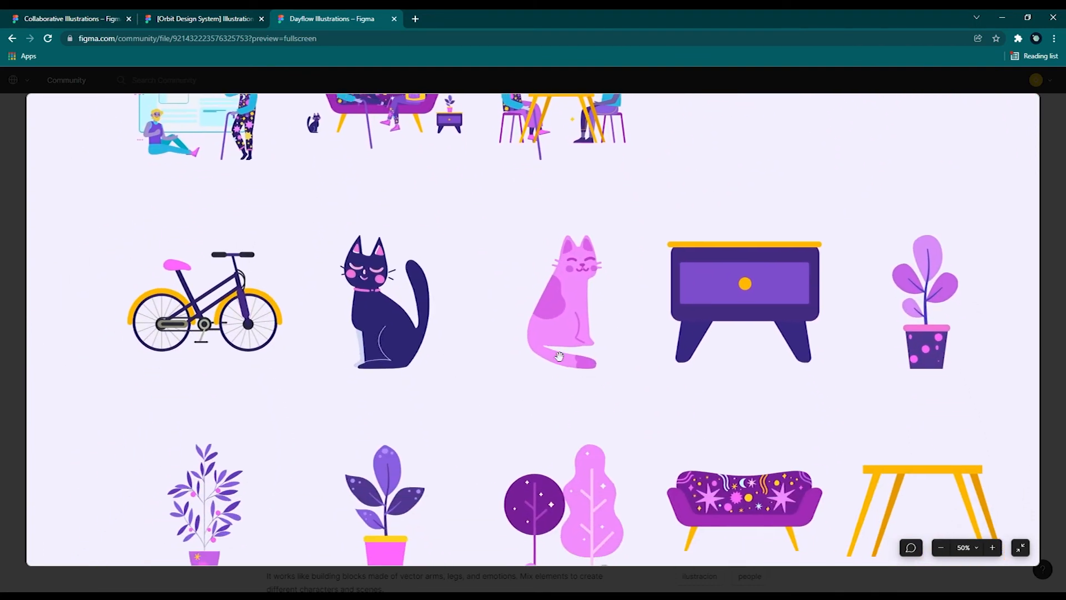
pyautogui.scroll(-3)
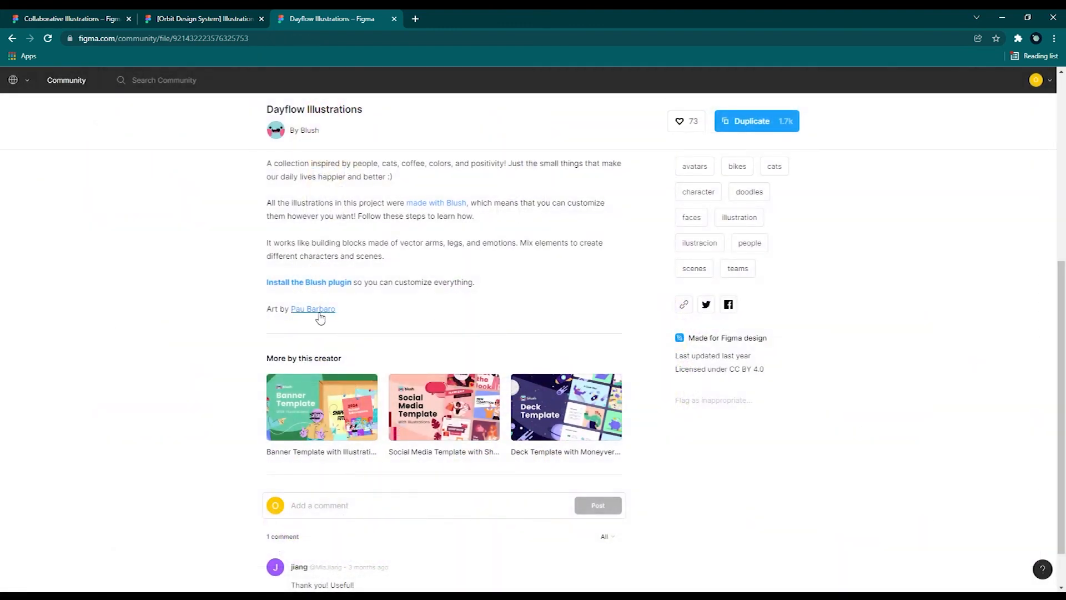
pyautogui.moveTo(330, 317)
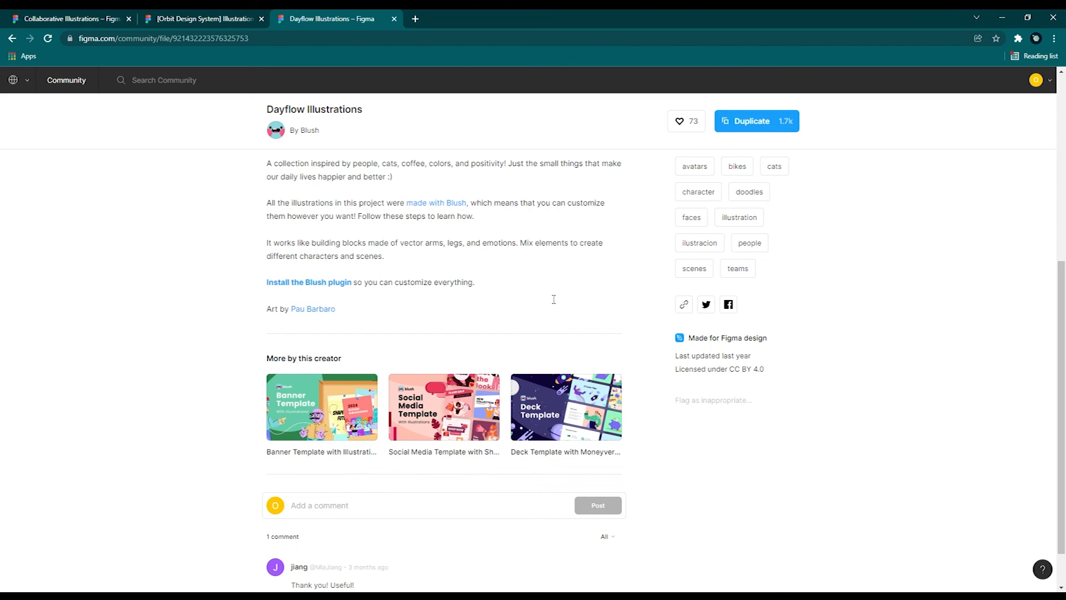
pyautogui.scroll(-3)
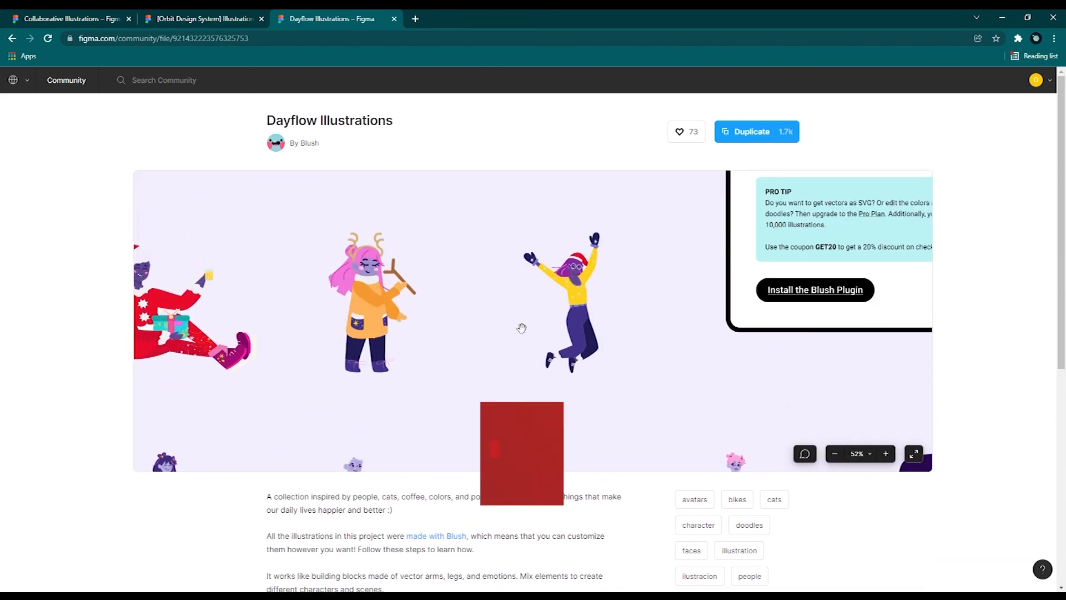
pyautogui.click(678, 131)
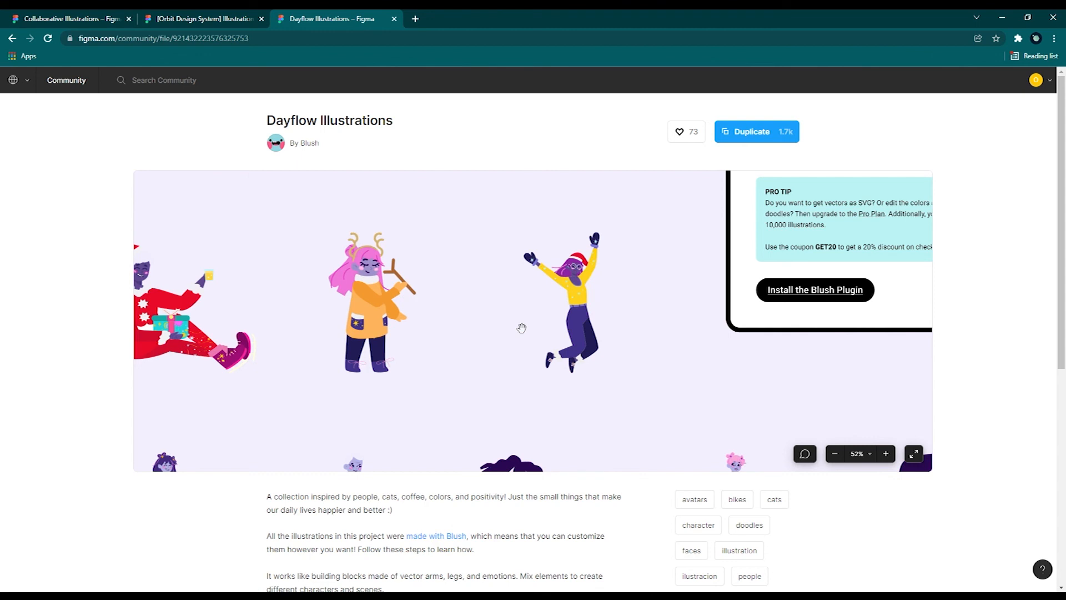
pyautogui.click(679, 131)
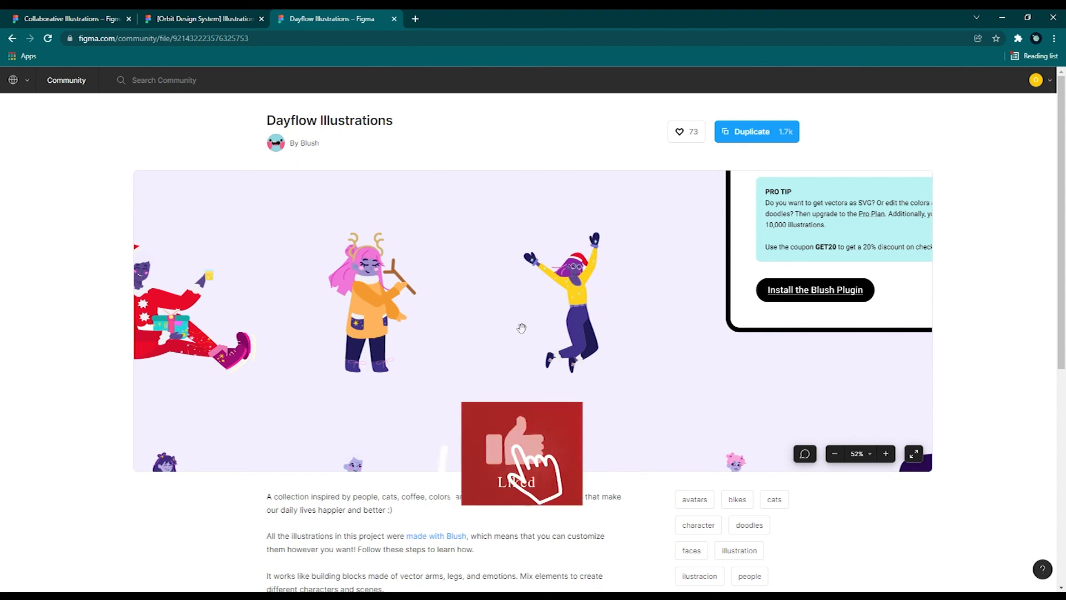